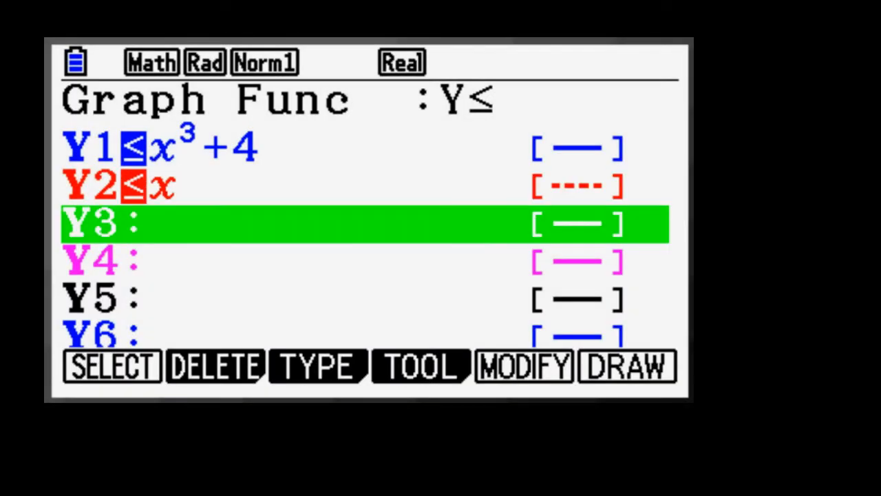
Finish the inequality, integral and polar graph previews and return to the Main Menu
click(625, 365)
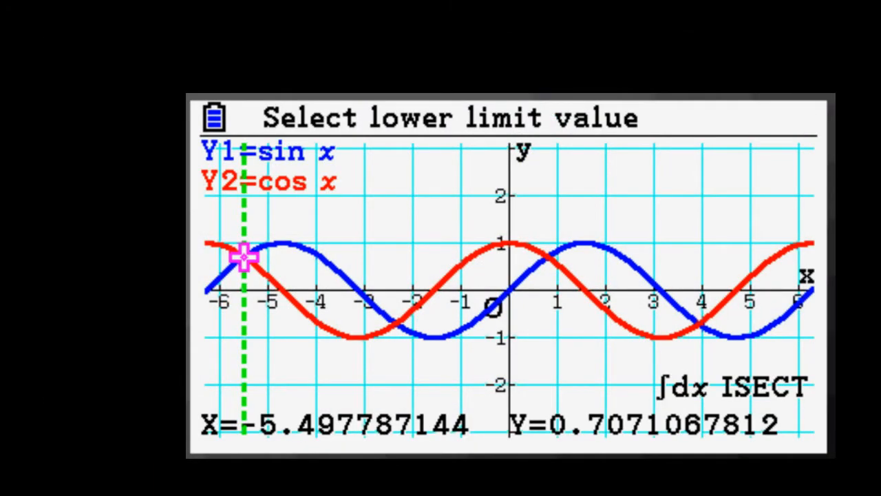
key(Right)
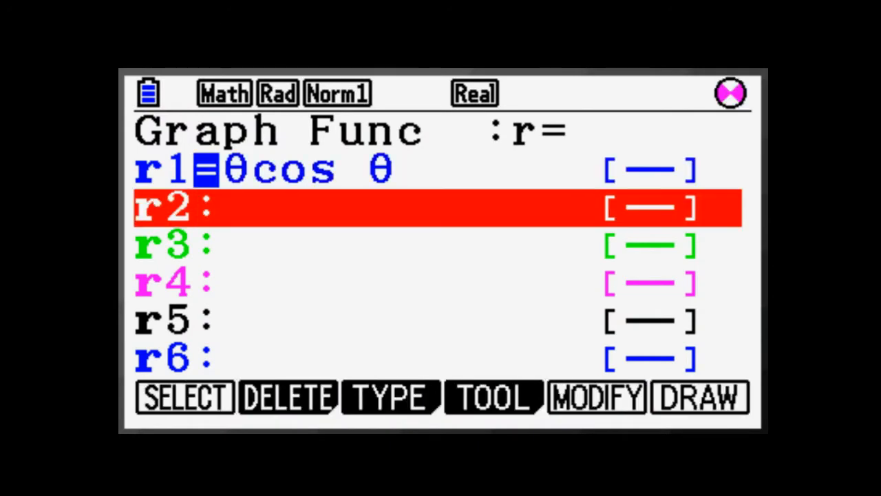
click(698, 397)
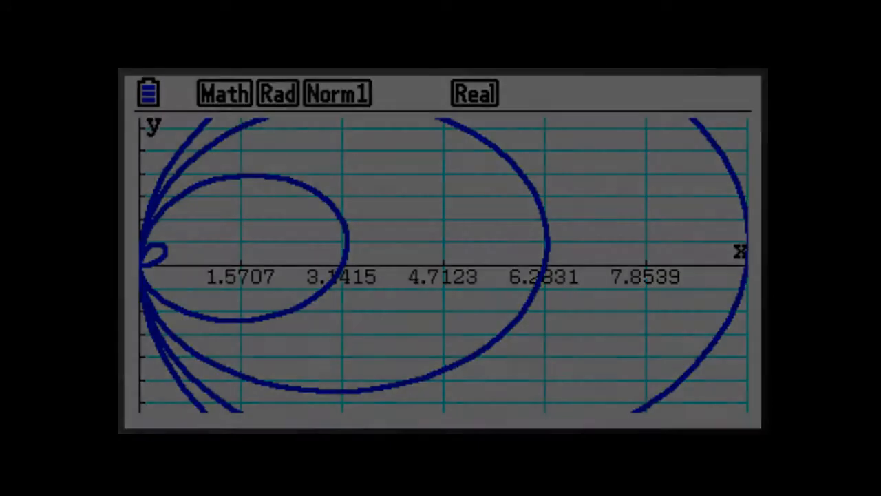
key(menu)
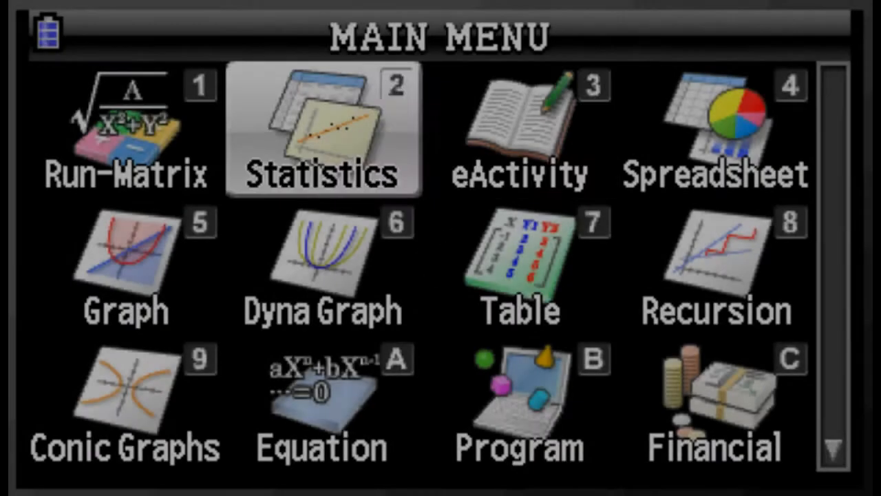
In Graph mode enter Y1 = 4−x² and draw the downward parabola
click(125, 261)
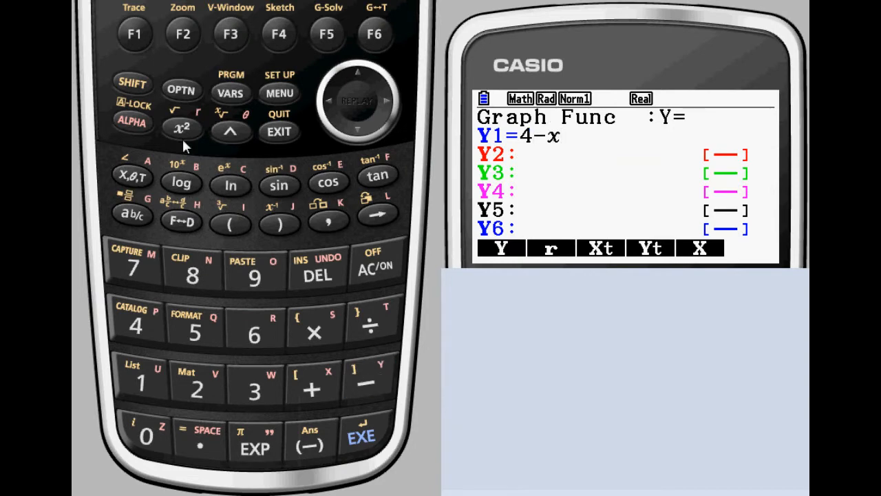
click(182, 128)
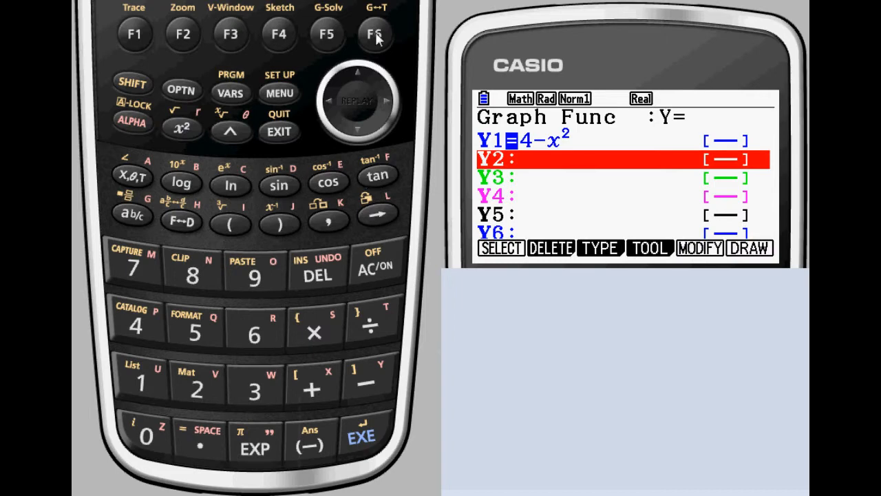
click(375, 35)
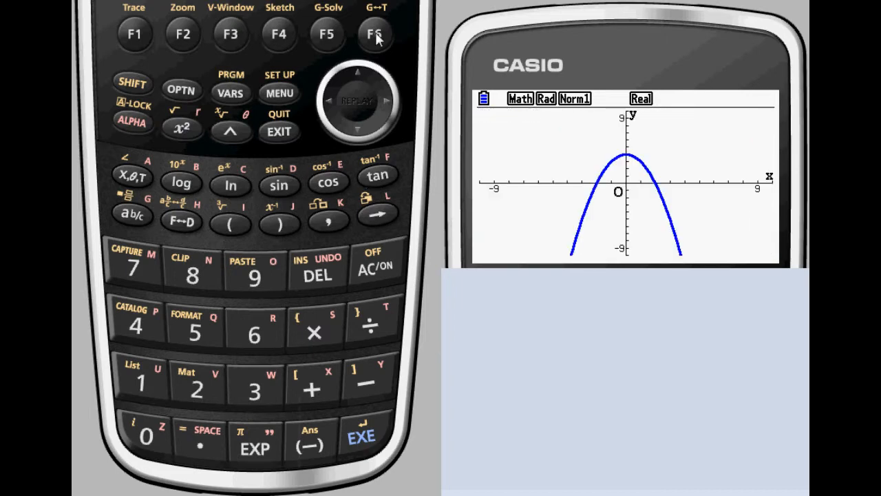
Use G-Solv ROOT to locate the parabola's root at x=2
click(326, 33)
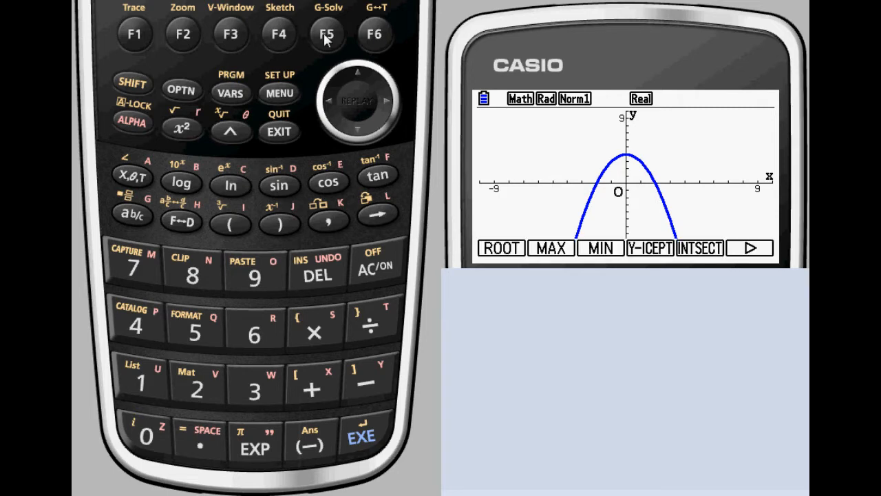
mouse_move(135, 34)
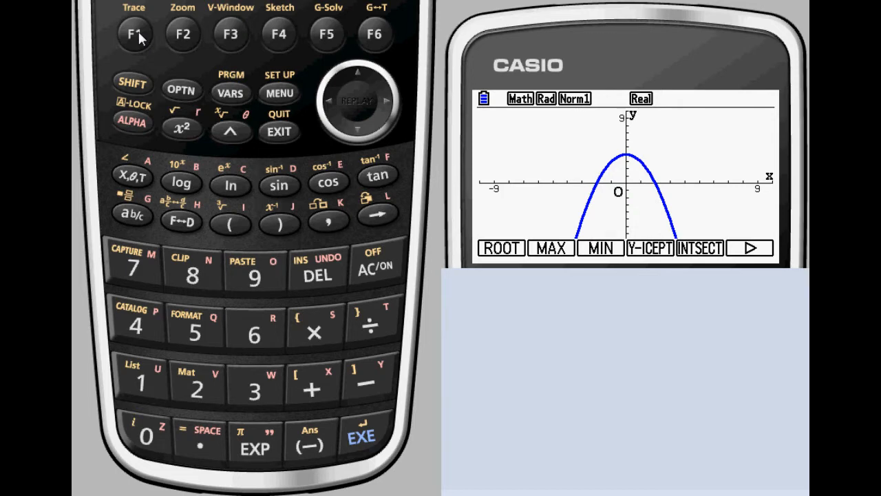
click(502, 248)
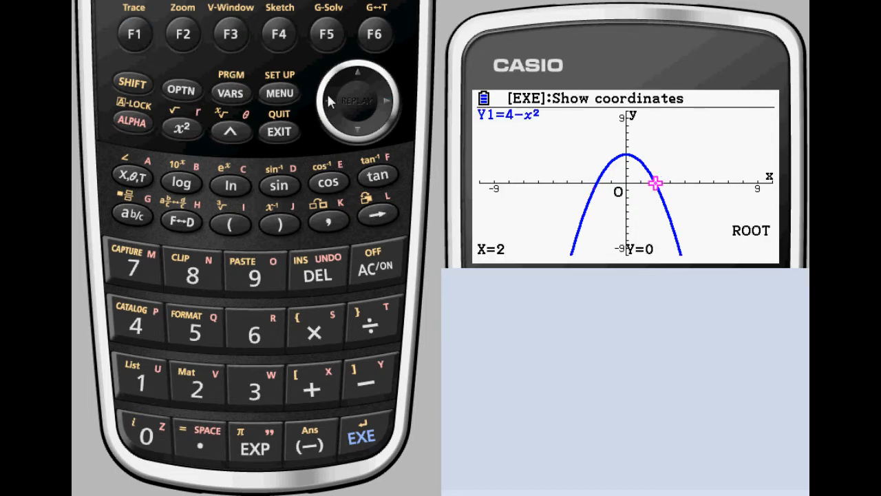
click(387, 101)
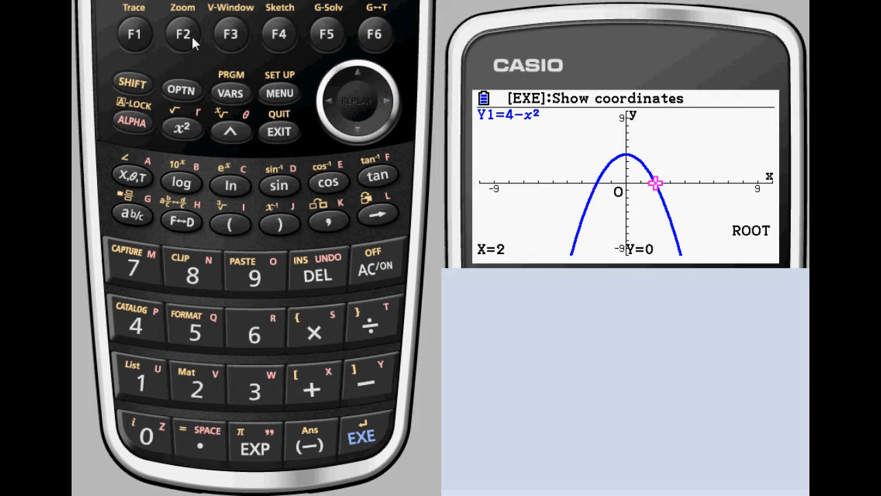
click(328, 34)
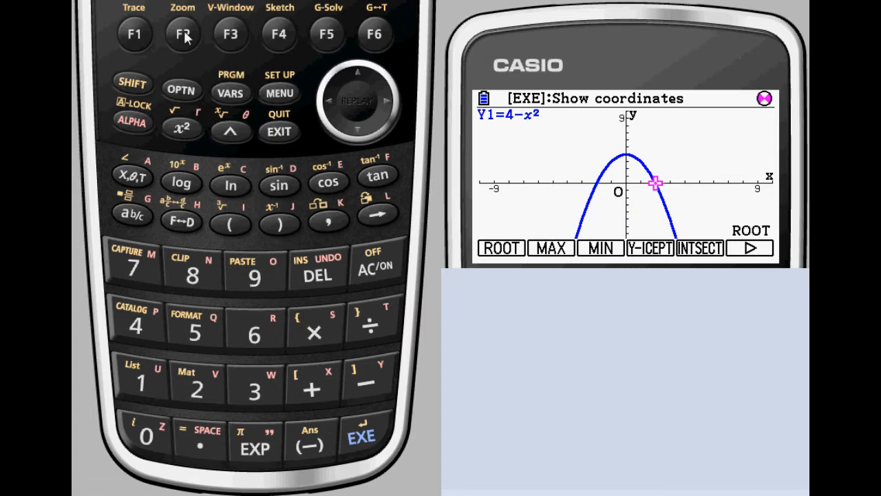
Use G-Solv MAX and Y-ICEPT to find the maximum and y-intercept, both at (0, 4)
click(550, 248)
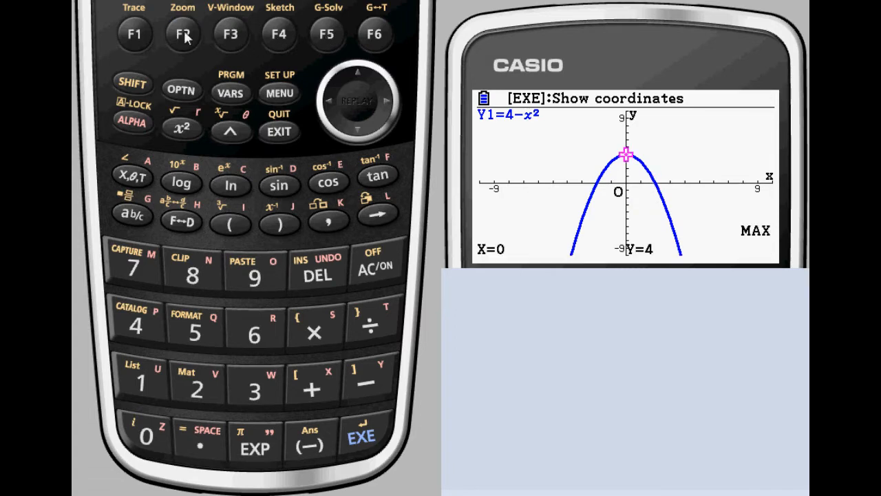
mouse_move(327, 42)
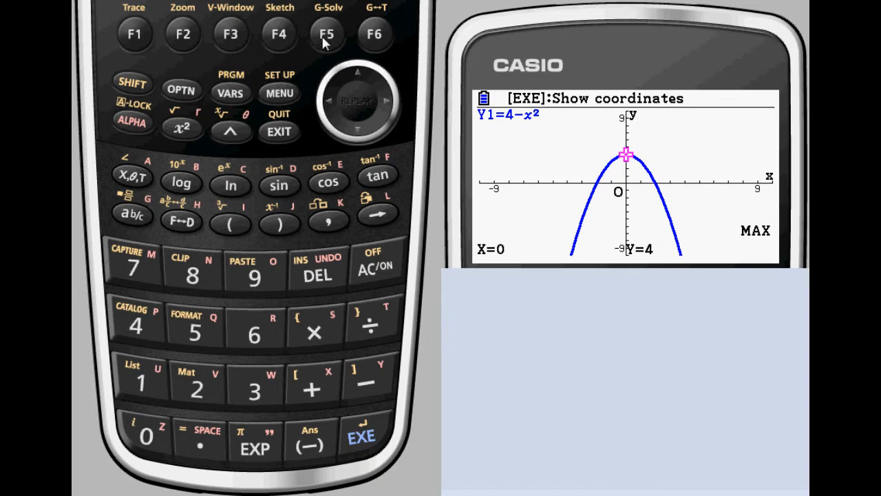
click(327, 33)
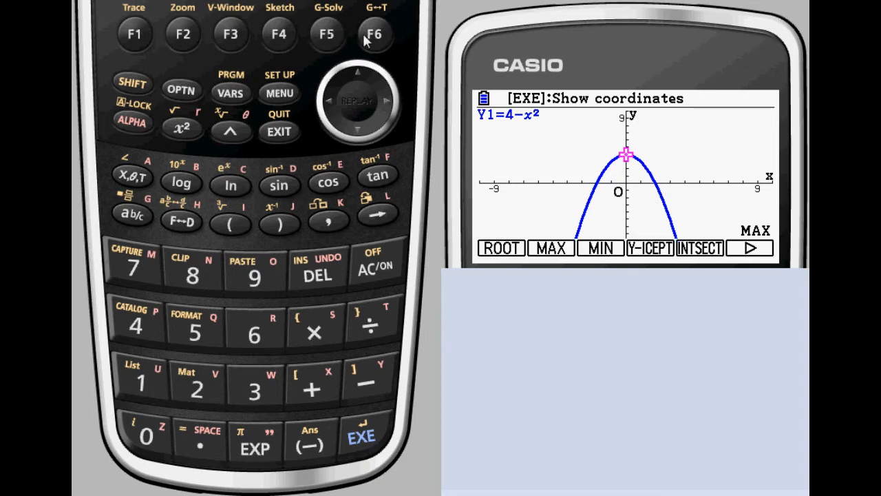
mouse_move(370, 40)
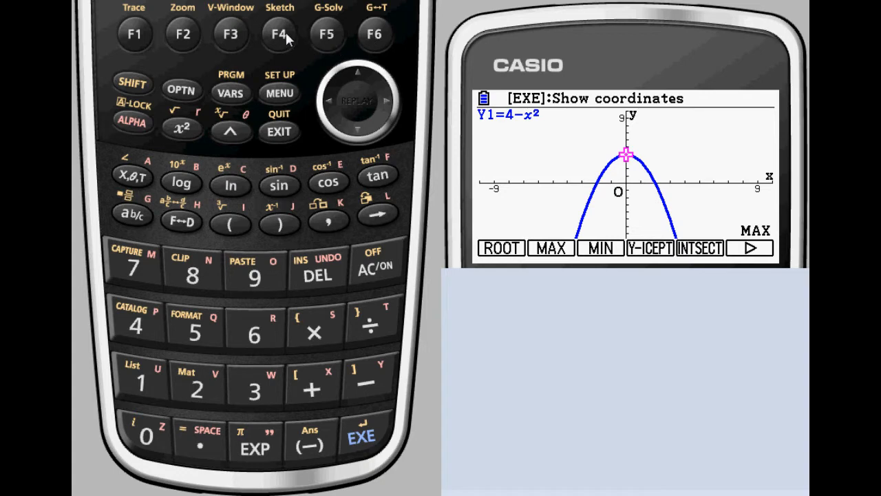
click(649, 247)
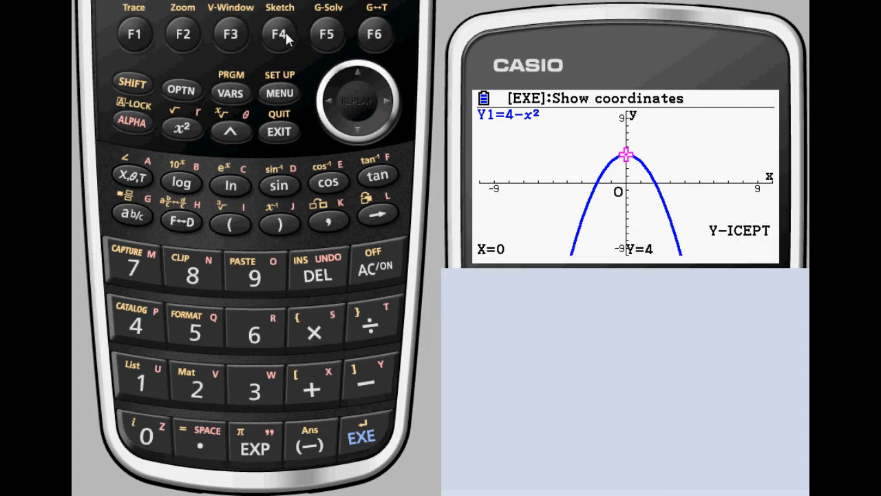
mouse_move(333, 41)
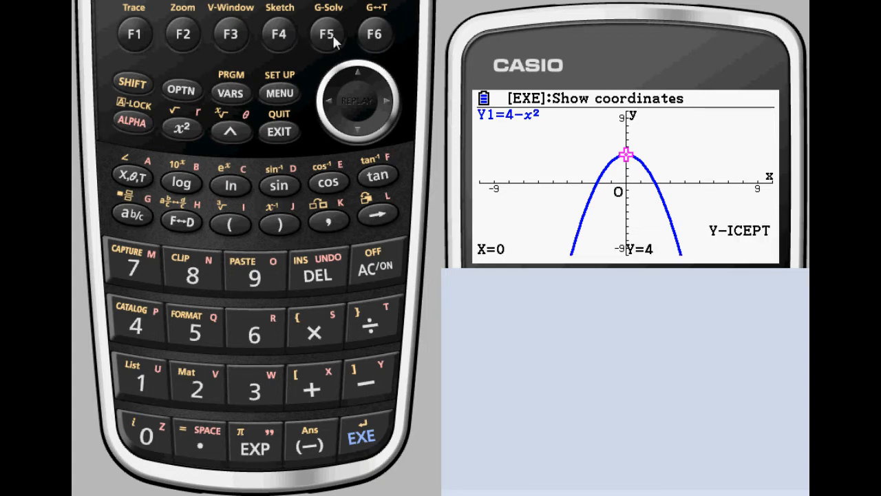
click(326, 33)
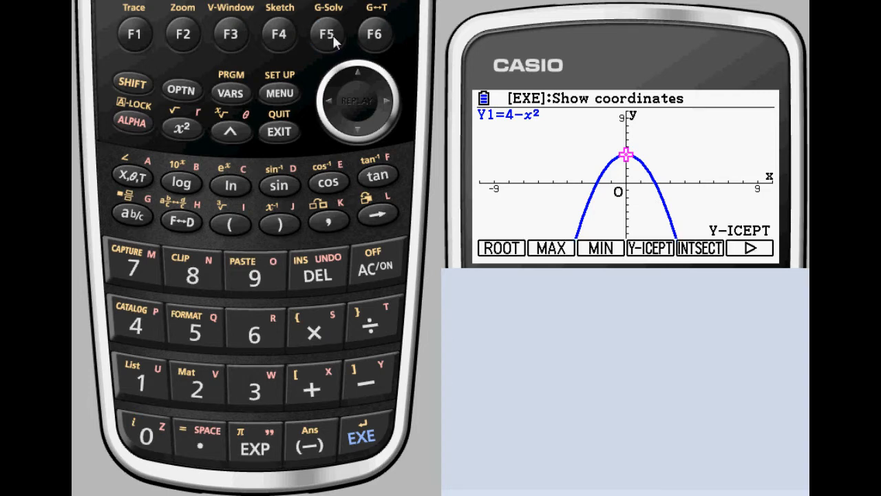
mouse_move(375, 35)
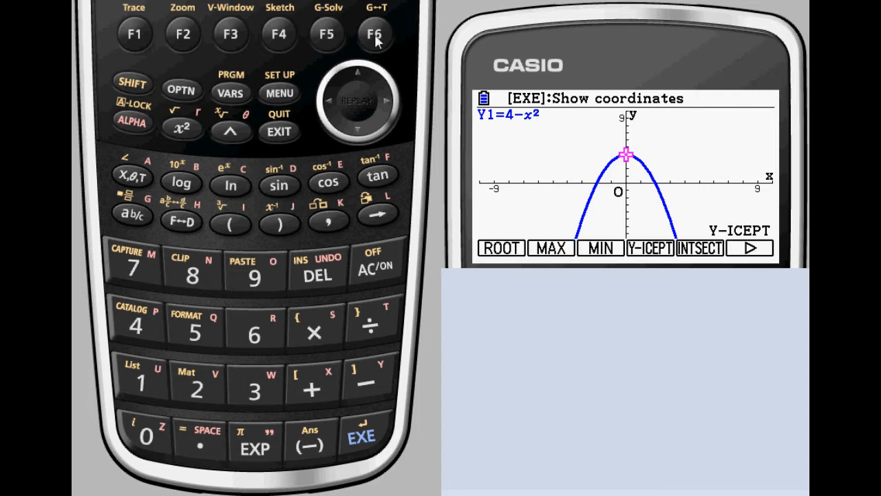
Use Y-CAL to find y=3 at x=1 on the parabola
click(375, 33)
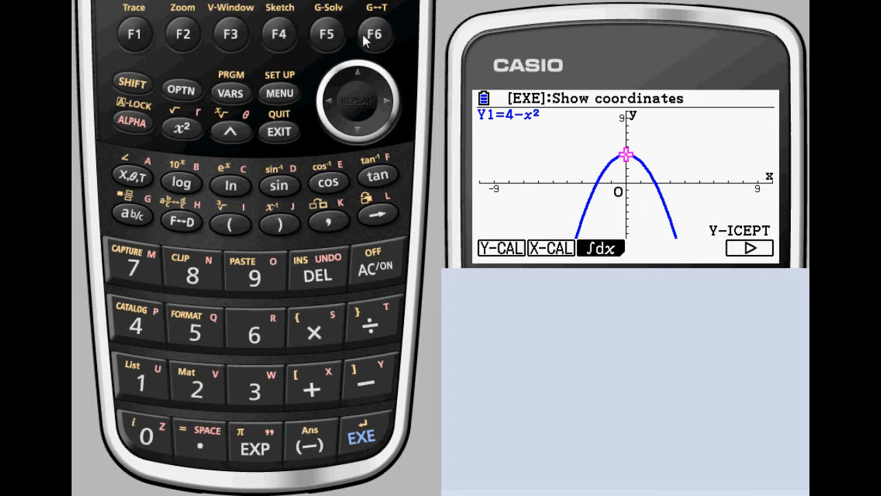
mouse_move(135, 33)
text(1)
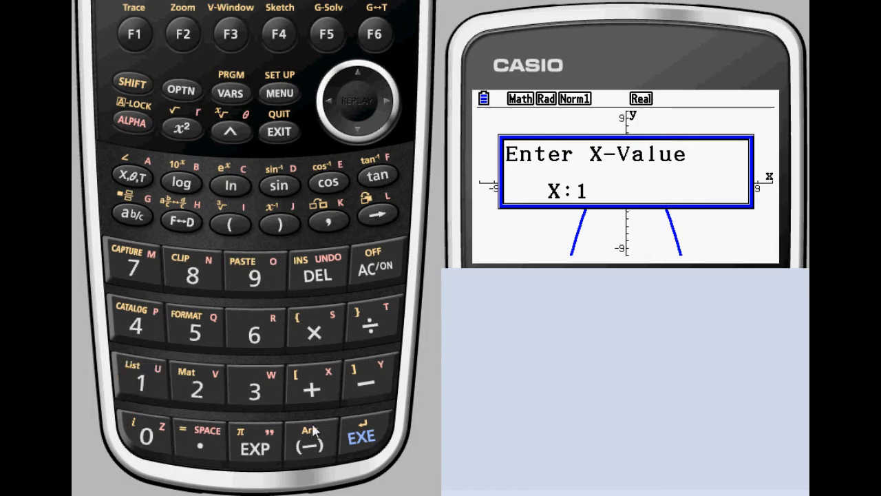
click(360, 435)
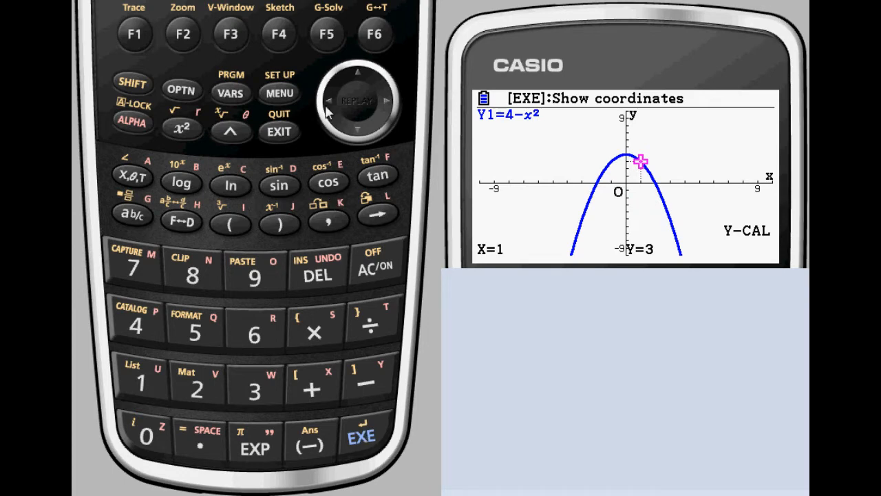
click(328, 33)
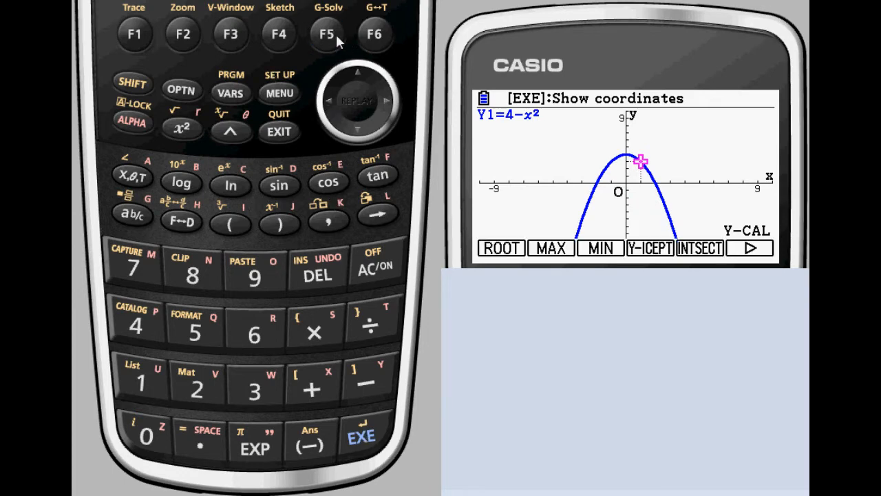
Use X-CAL to find x=1 for y=3, then return to the Graph Func list
click(374, 35)
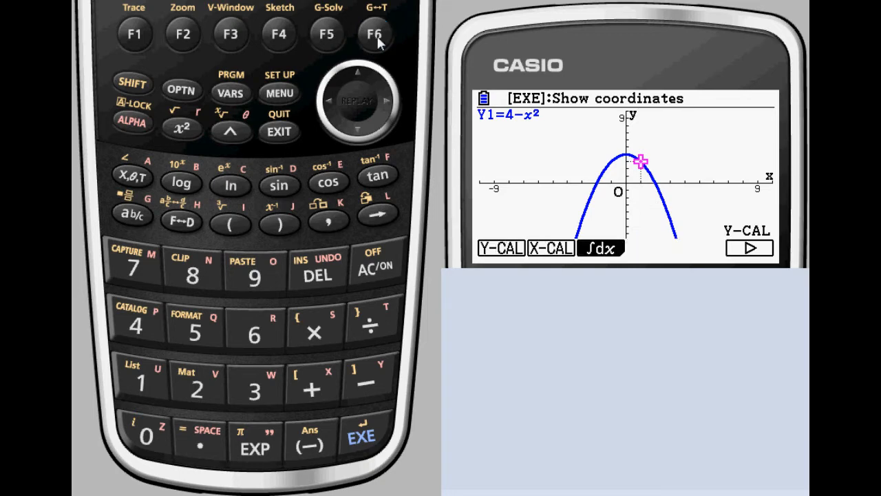
mouse_move(182, 42)
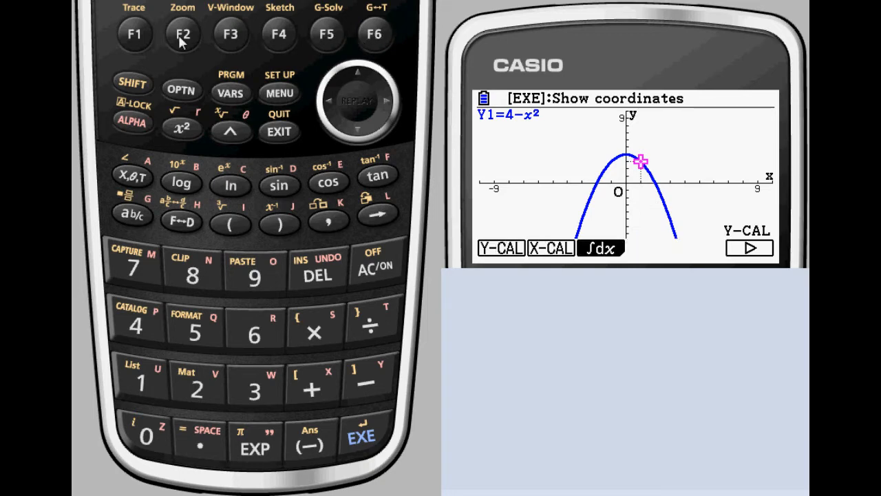
click(501, 248)
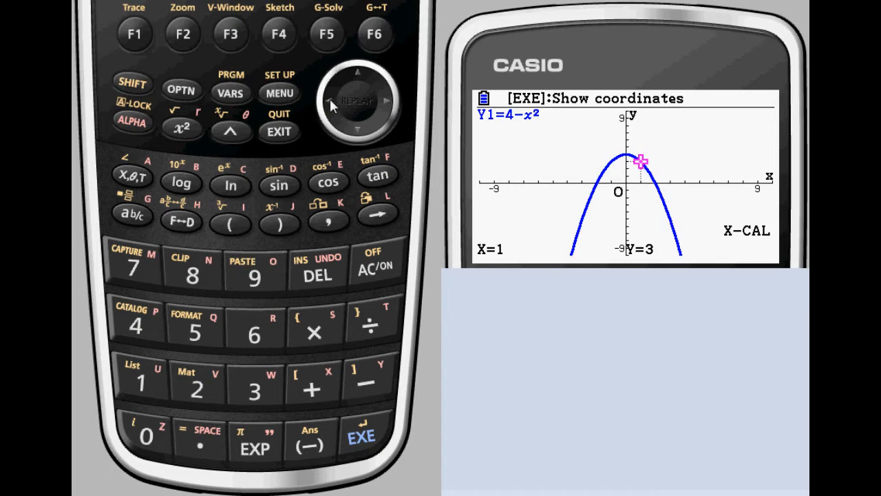
key(Left)
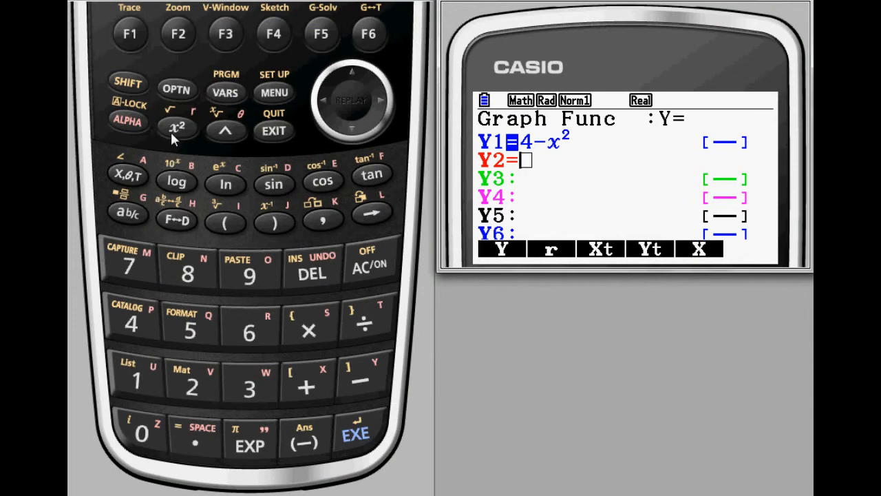
Enter Y2 = x−2 and draw it together with the parabola Y1 = 4−x²
click(127, 174)
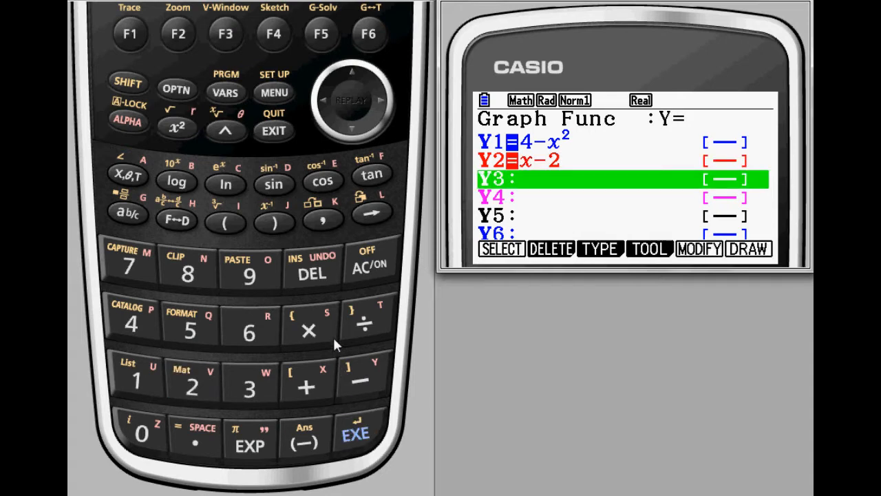
click(369, 33)
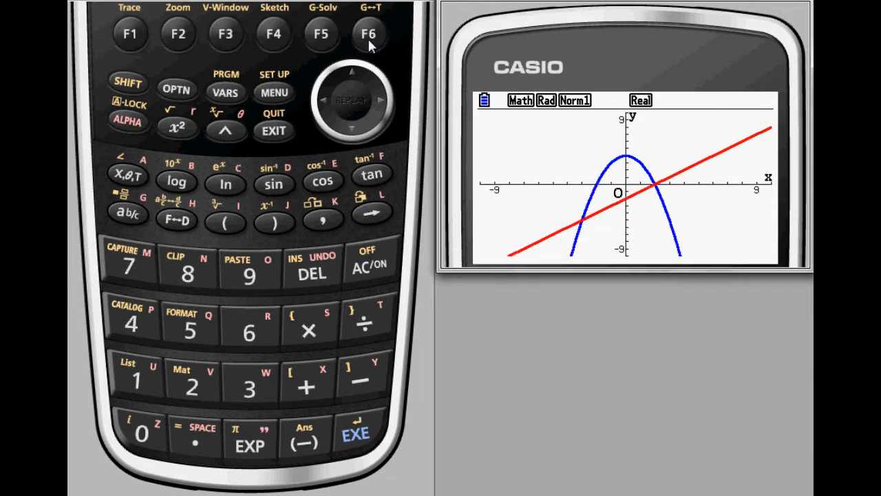
mouse_move(324, 42)
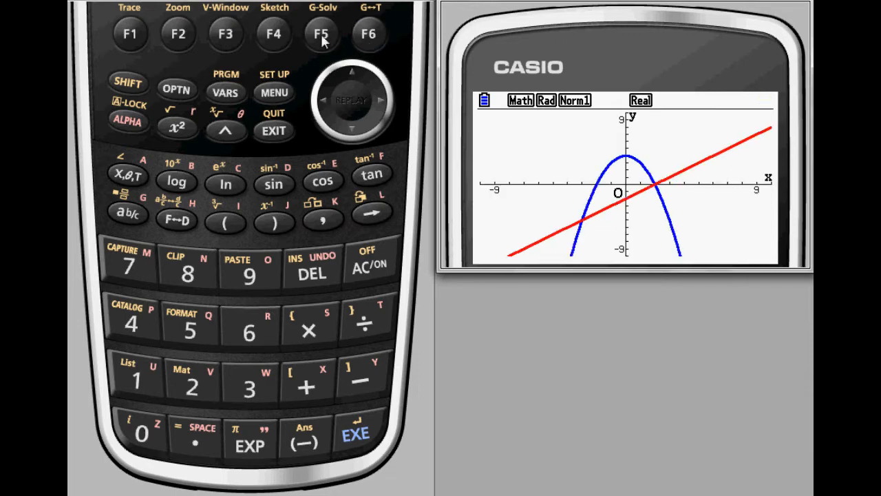
Use INTSECT to find the line–parabola intersections at (−3, −5) and (2, 0)
click(321, 33)
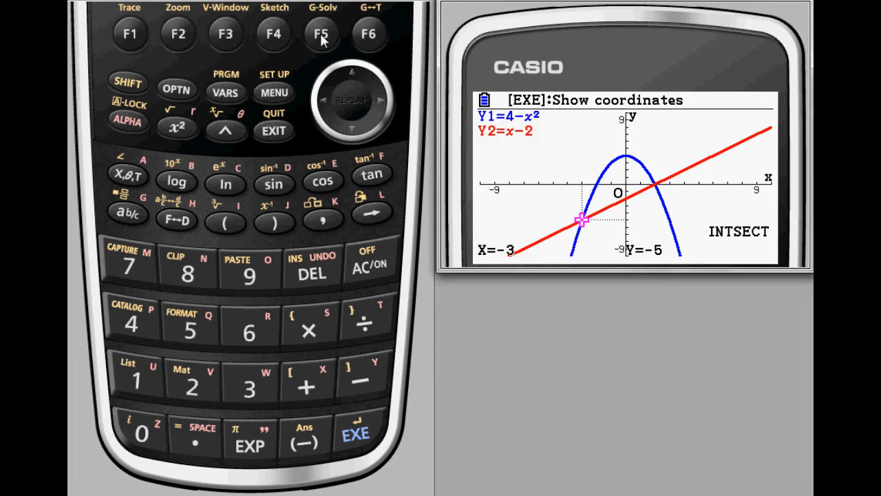
mouse_move(336, 57)
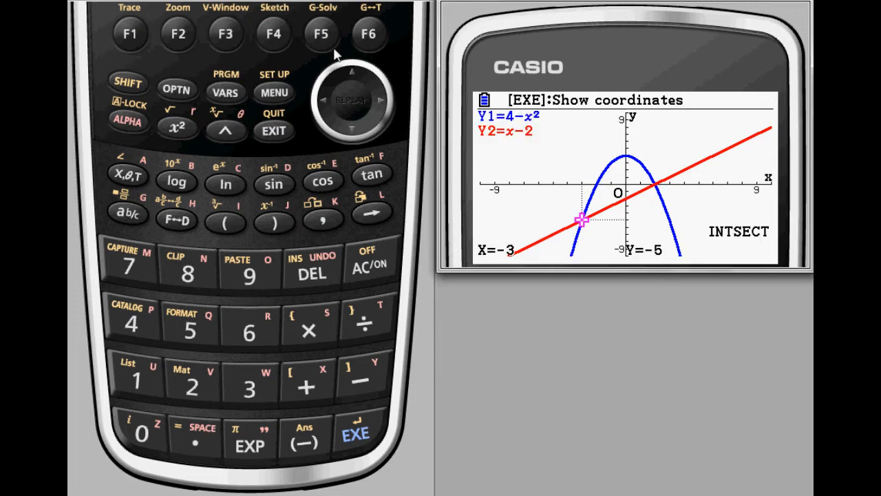
mouse_move(382, 102)
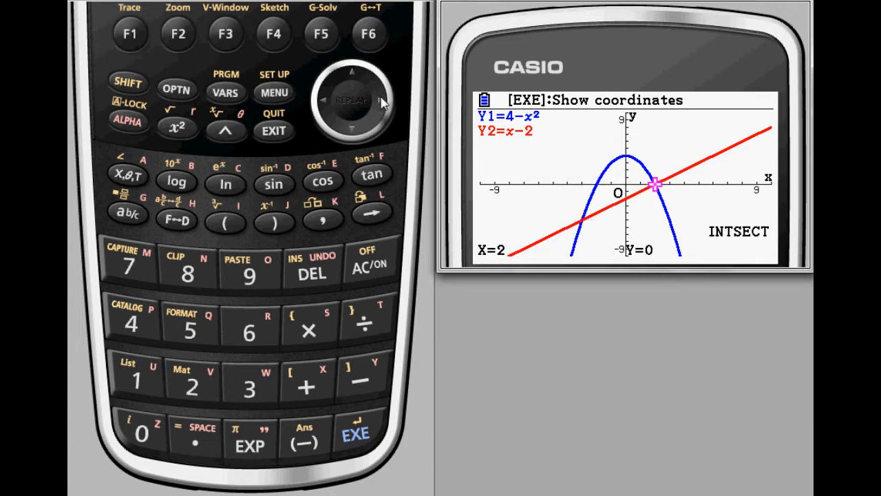
mouse_move(327, 103)
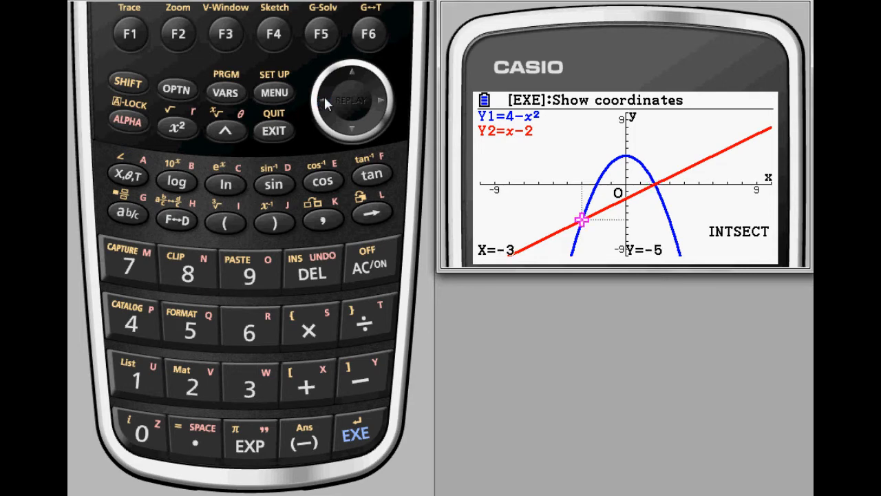
mouse_move(316, 110)
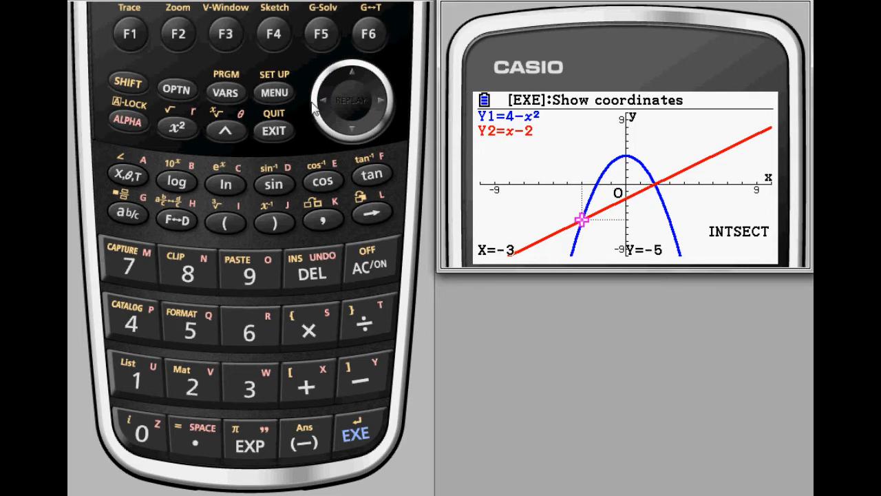
click(320, 33)
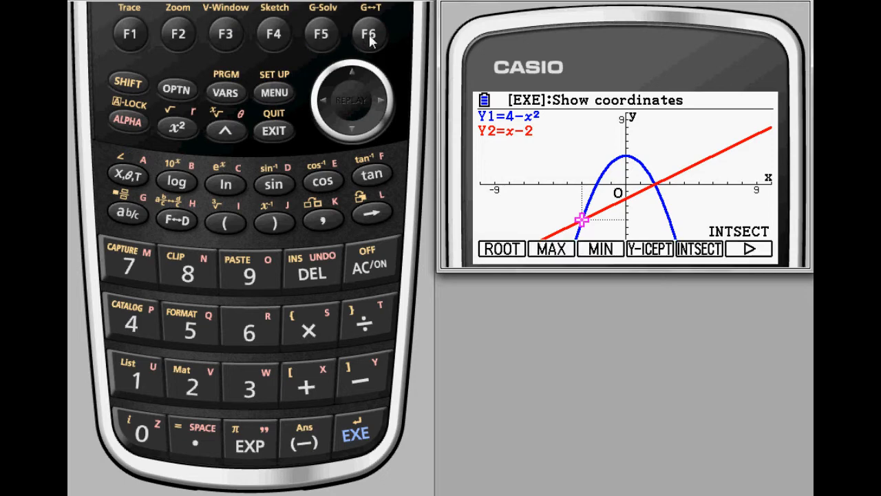
Integrate between the two curves from the intersection at x=−3 to x=2 with ∫dx ISECT
click(369, 33)
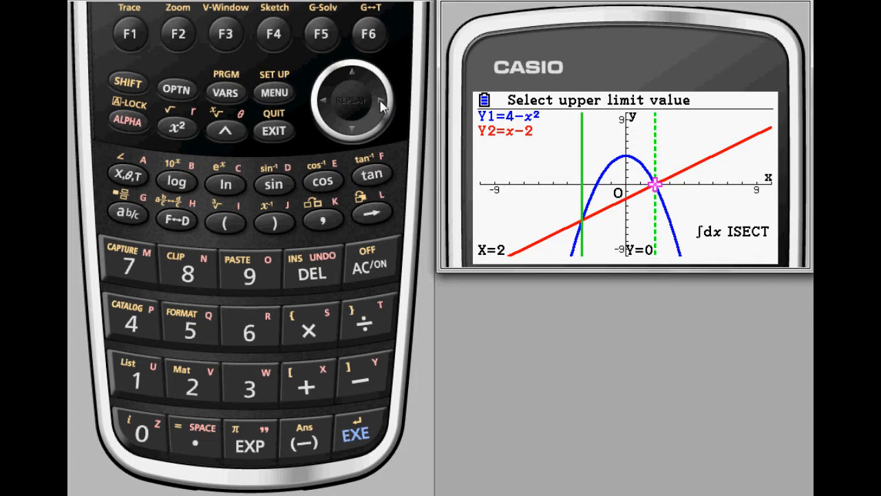
click(356, 434)
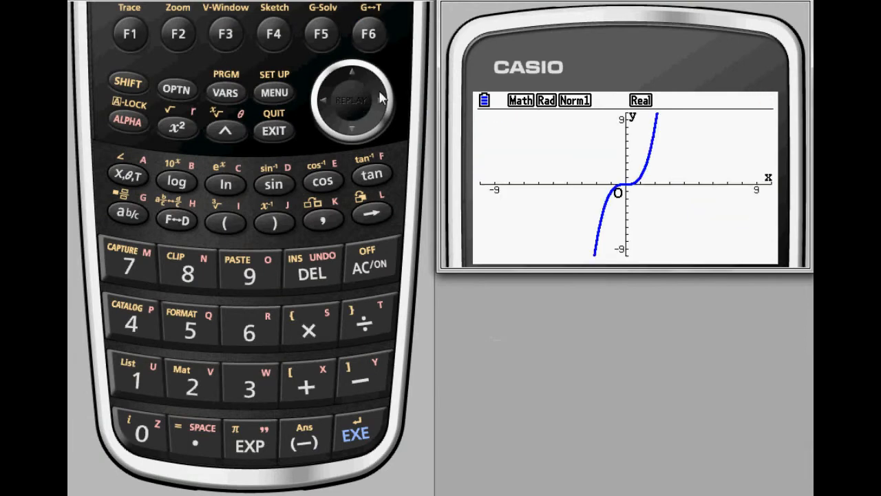
mouse_move(325, 56)
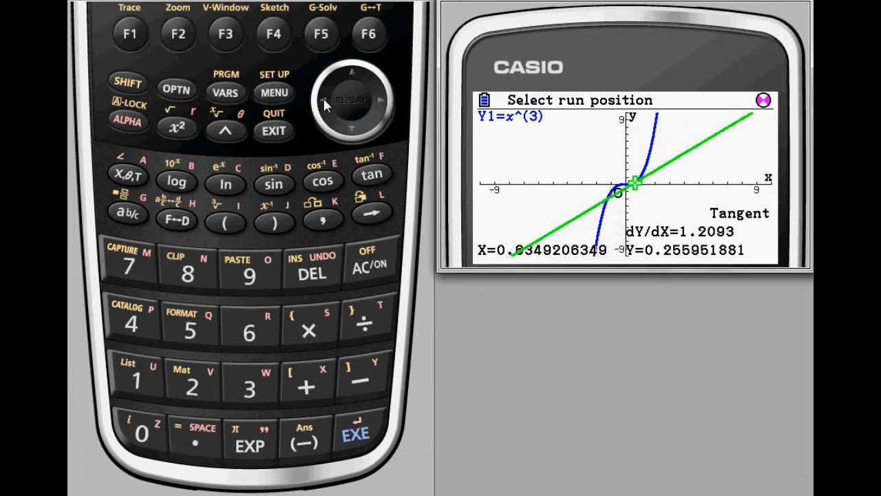
On Y1 = x³ sketch tangent lines, confirming one at x=3, then begin a normal line
click(325, 102)
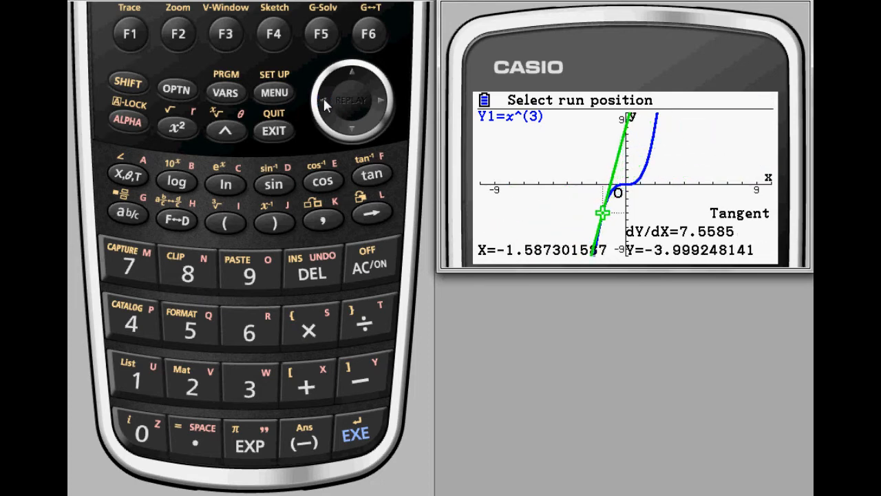
mouse_move(247, 324)
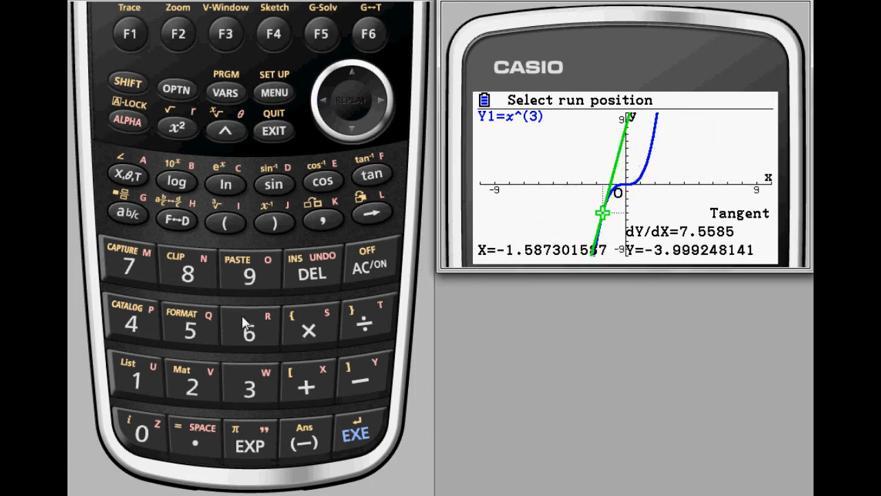
click(248, 385)
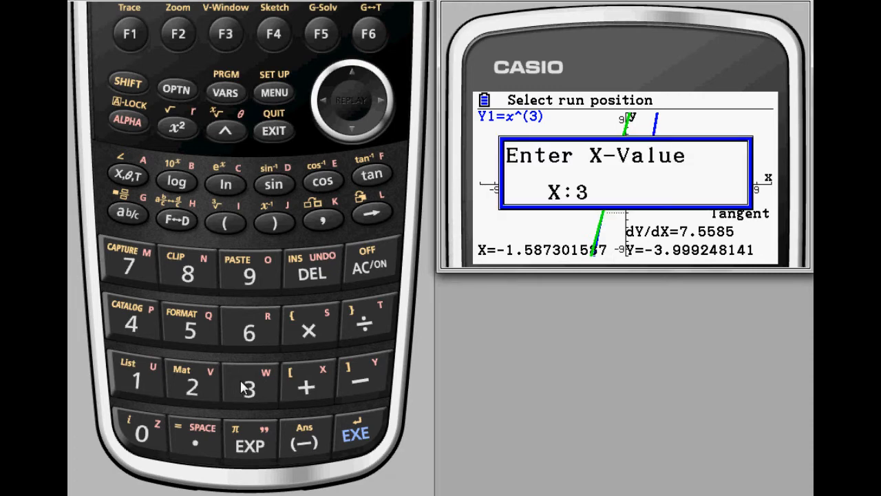
click(356, 432)
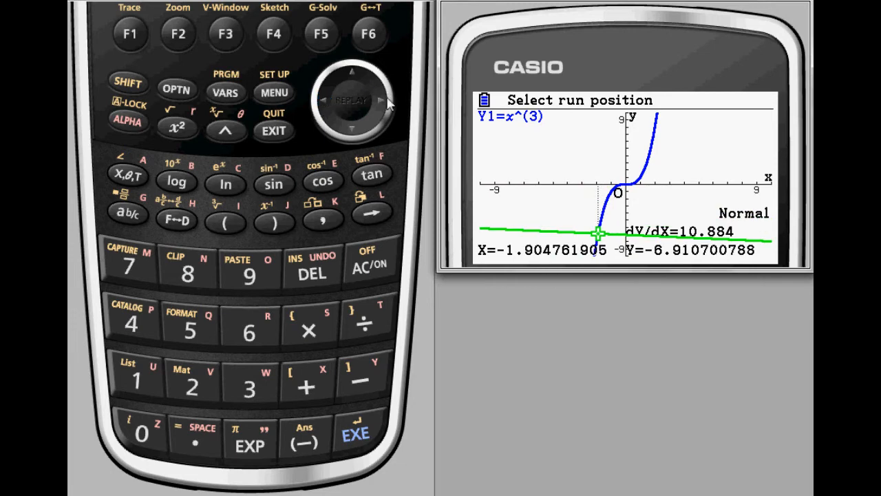
Slide the normal line rightward along x³, then return to an empty Graph Func list
click(380, 100)
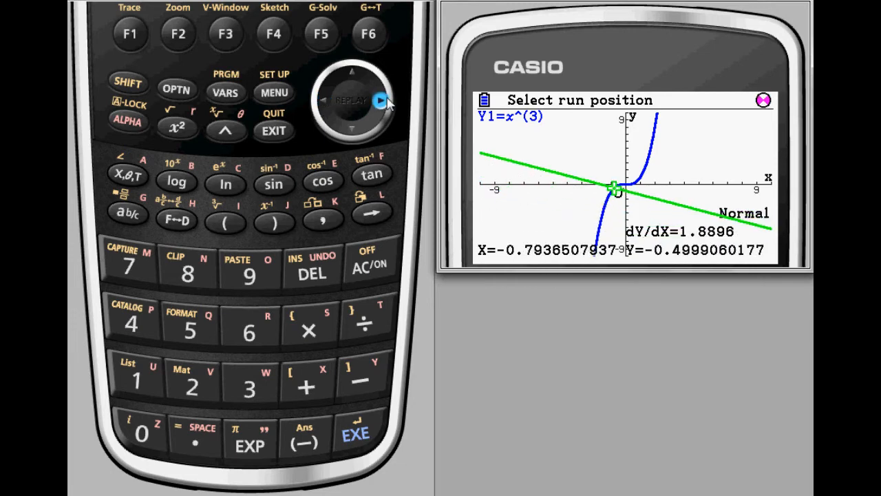
click(380, 99)
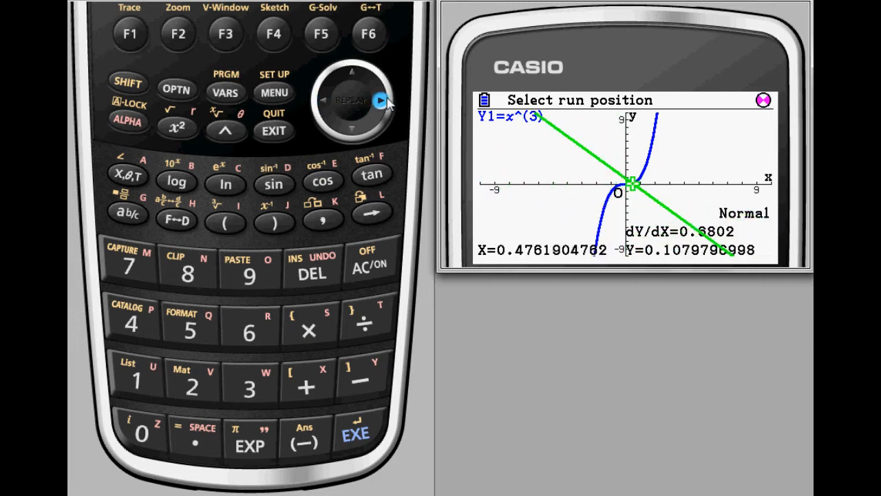
click(380, 100)
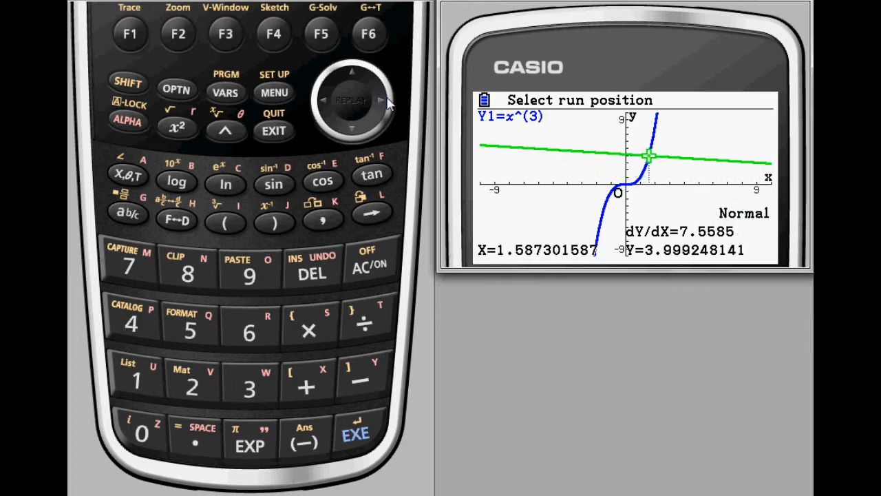
mouse_move(374, 127)
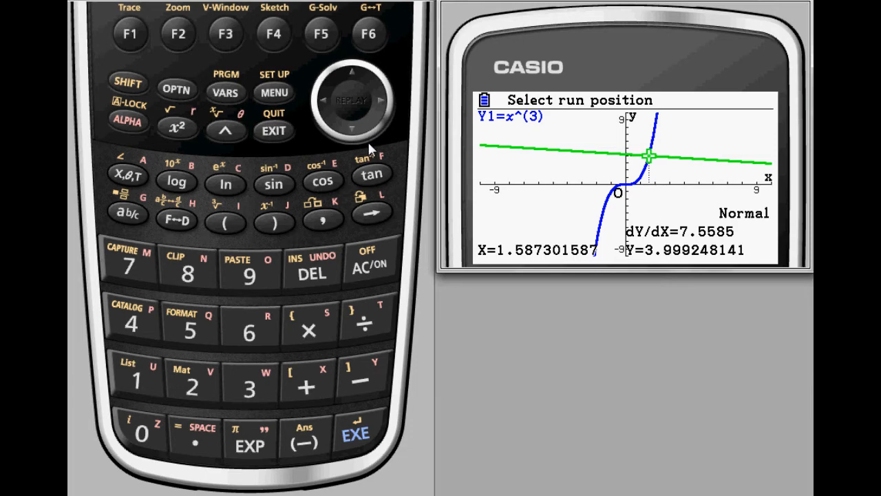
click(274, 33)
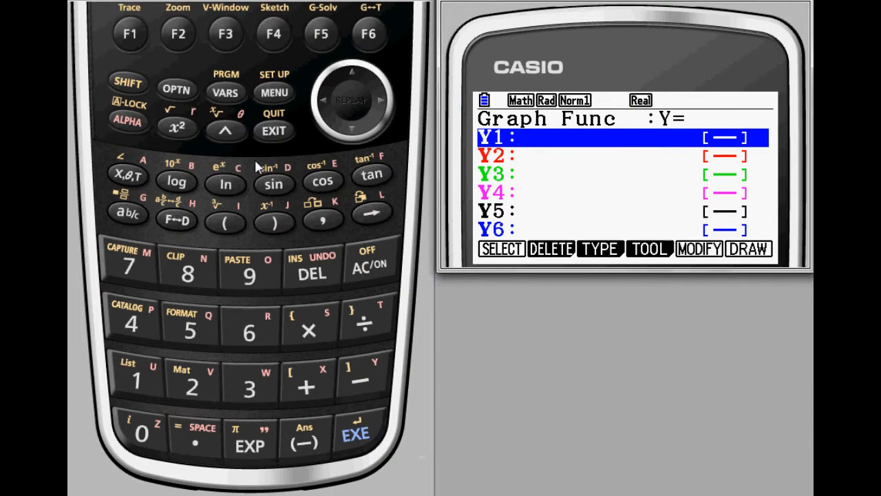
Set Y1 > x and Y2 > −x as inequalities, draw them, then switch to Graph+Graph mode
click(226, 33)
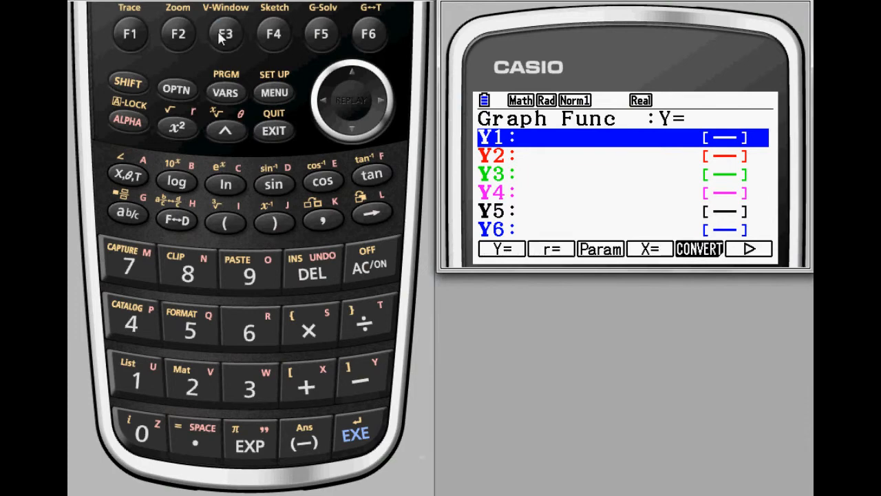
click(369, 33)
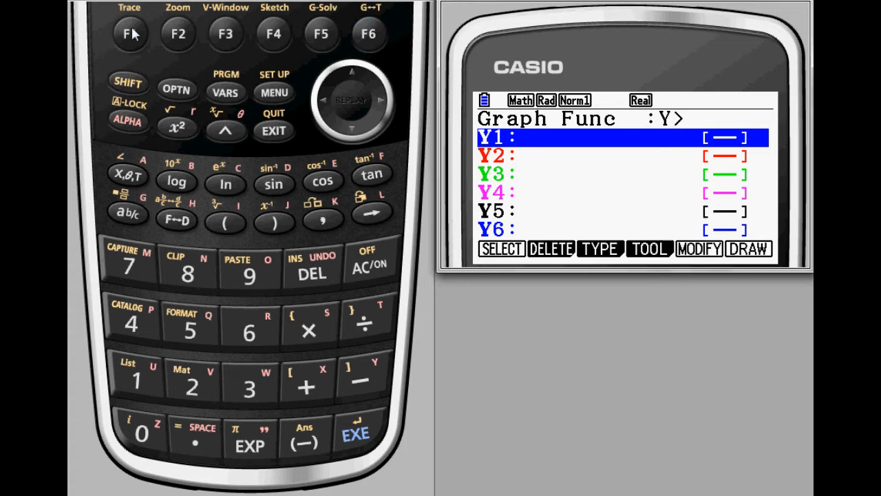
mouse_move(140, 182)
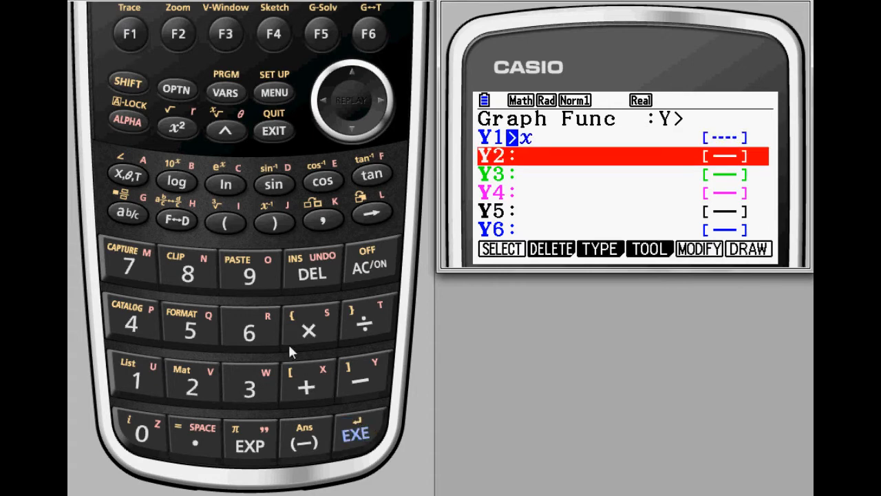
mouse_move(228, 220)
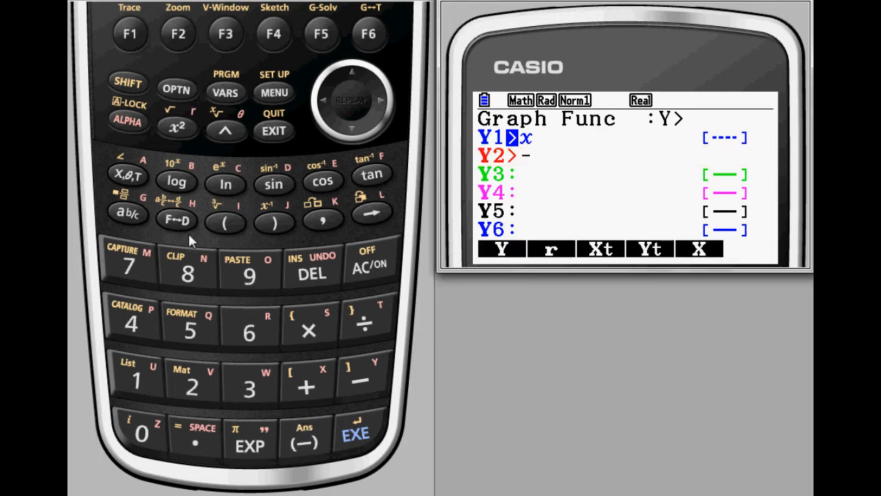
click(128, 173)
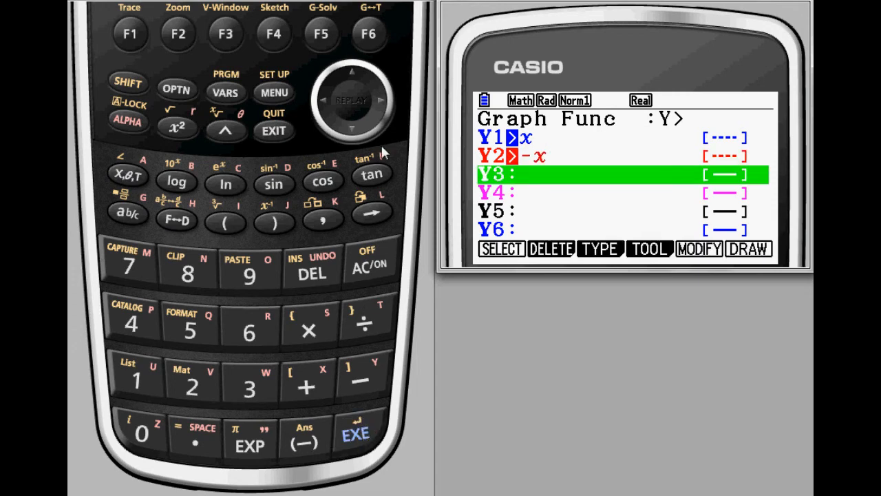
click(369, 33)
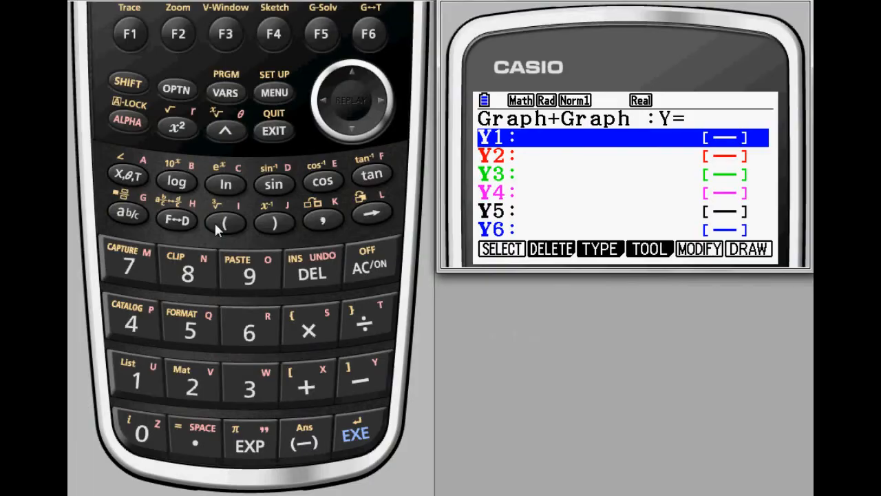
Store Y1 = (x+1/2)(x−1/4)² and draw the cubic in the left window
click(226, 223)
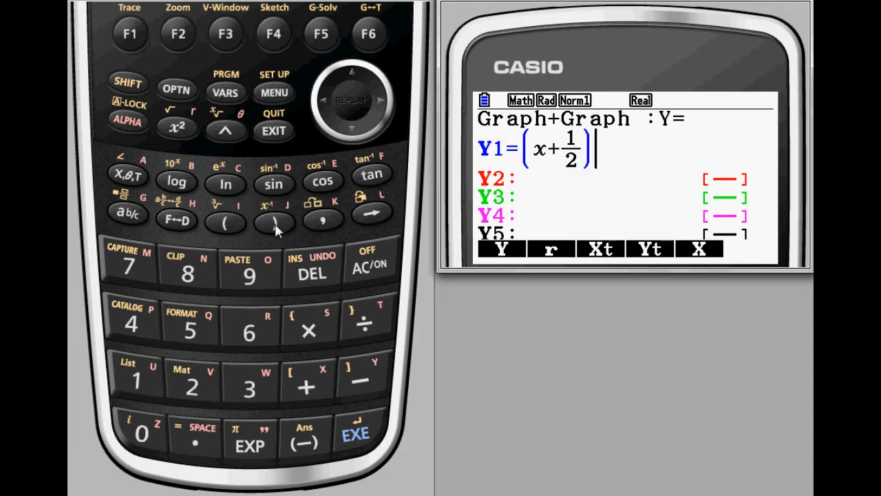
click(226, 223)
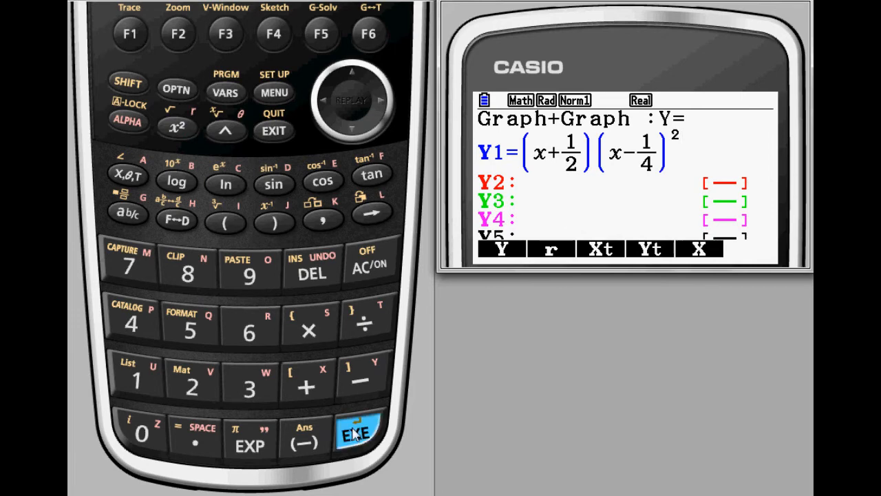
click(371, 33)
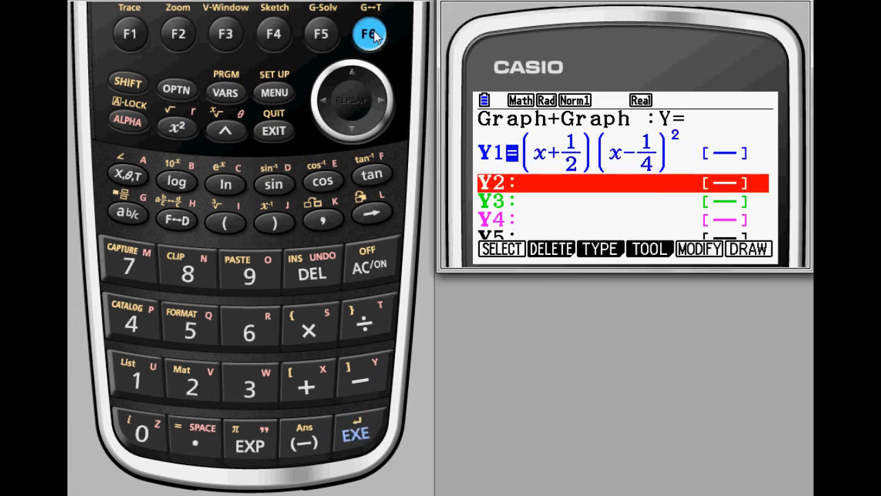
click(370, 33)
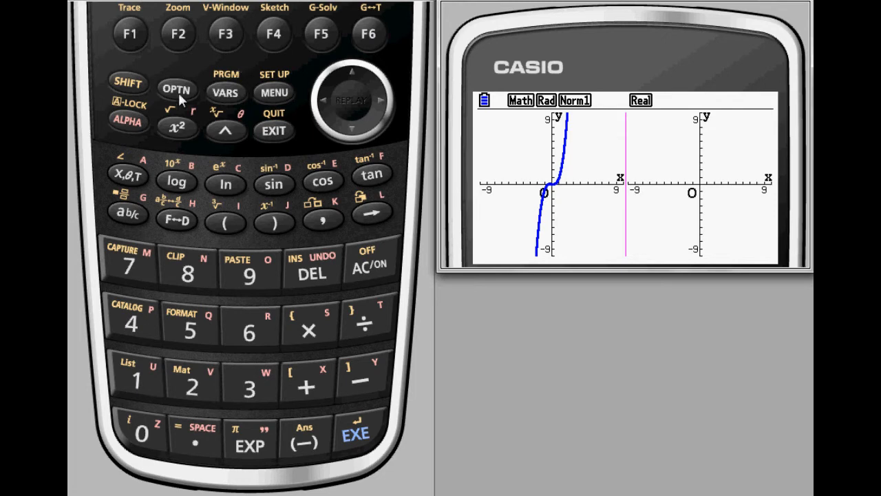
Copy the cubic into the right window via OPTN COPY and bring up the V-Window settings
click(130, 33)
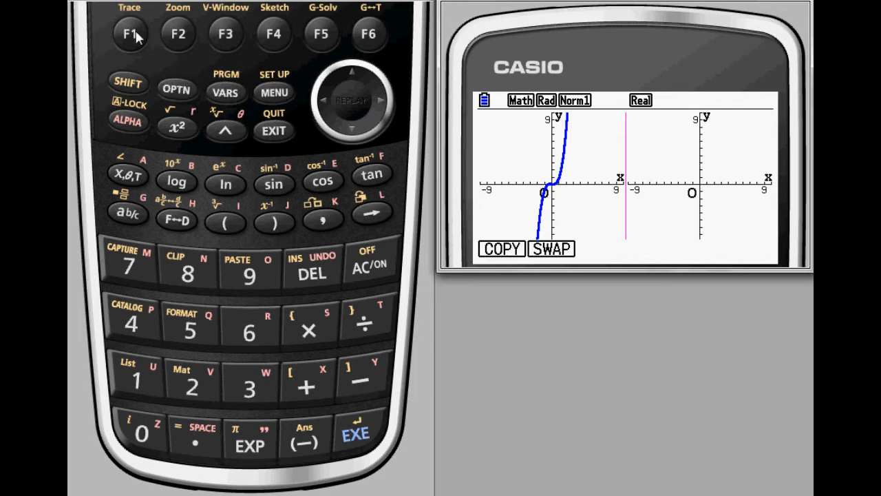
click(550, 248)
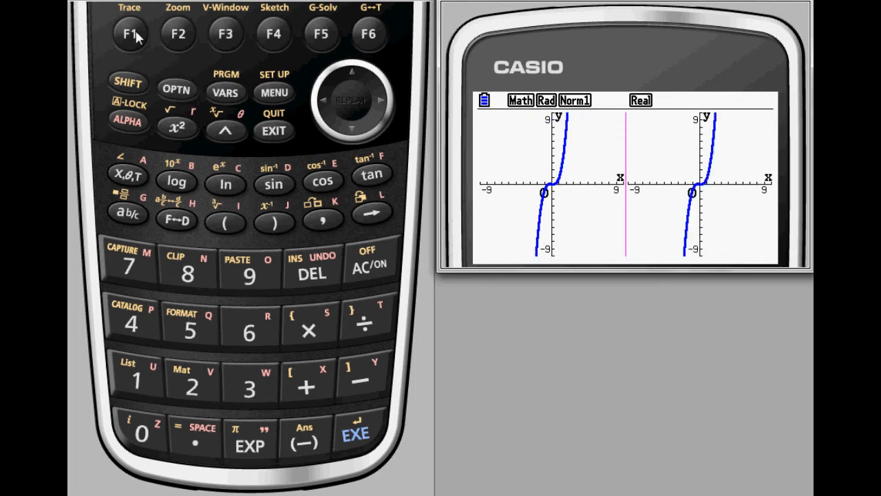
mouse_move(226, 33)
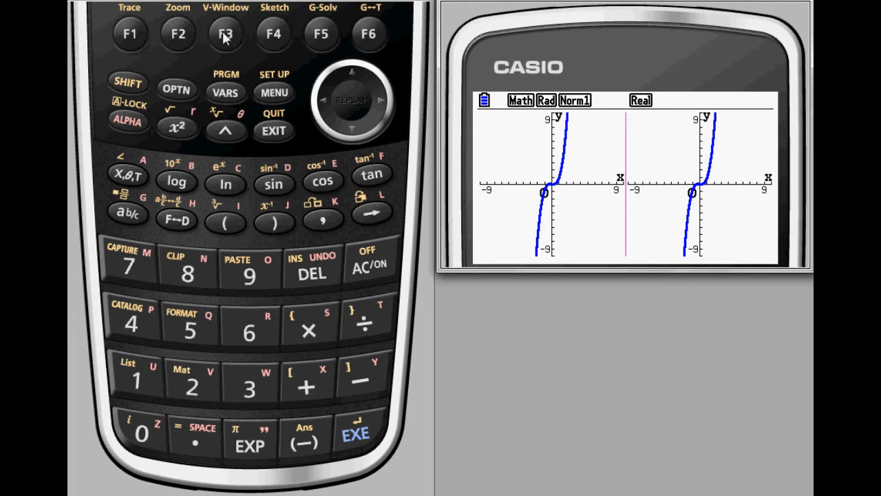
click(226, 33)
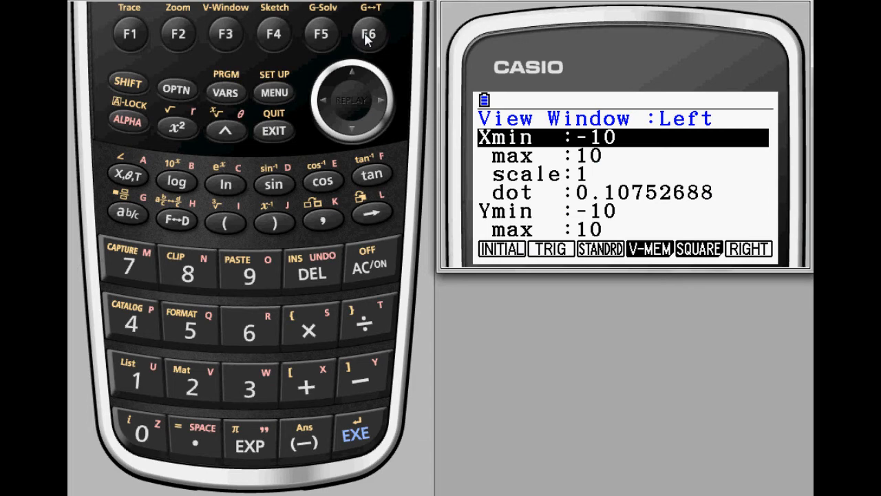
Set the right window to Xmin −1, Xmax 1, Ymin −0.5, Ymax 0.5 and exit to the function list
click(369, 33)
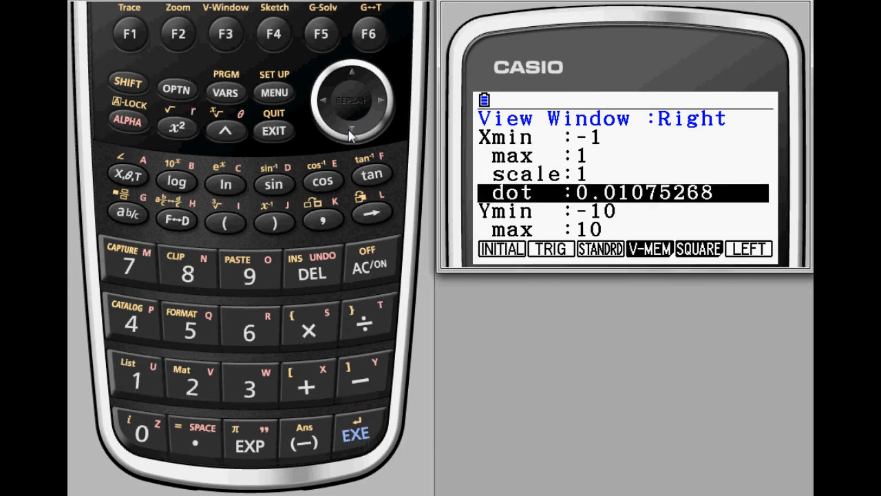
click(304, 438)
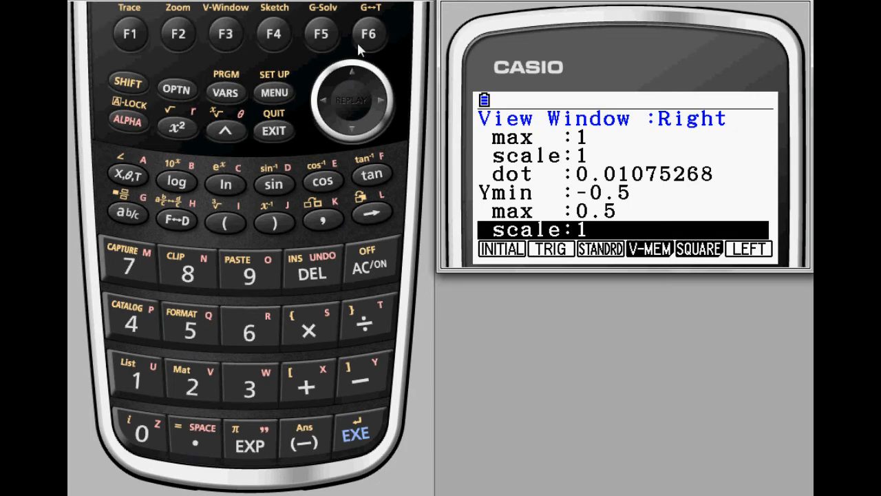
click(273, 129)
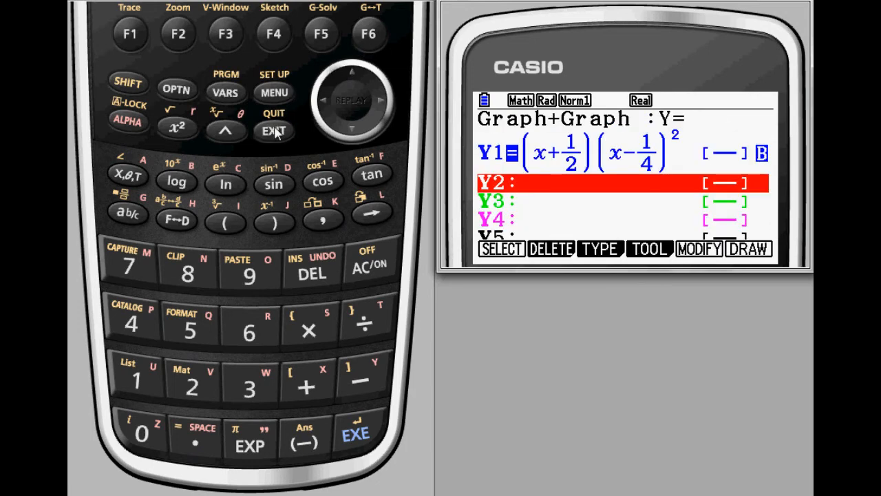
Draw Y1 = x² in Graph+Table mode and trace to the point x ≈ 1.935, y ≈ 3.746
click(369, 33)
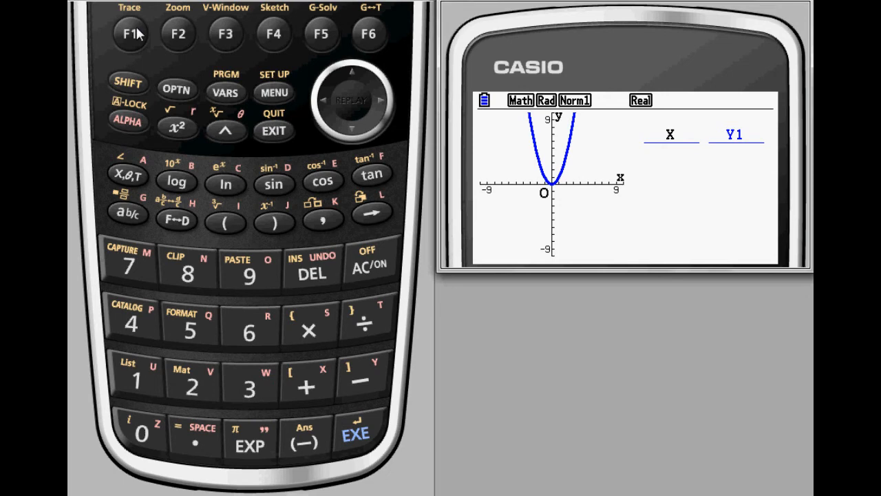
click(356, 432)
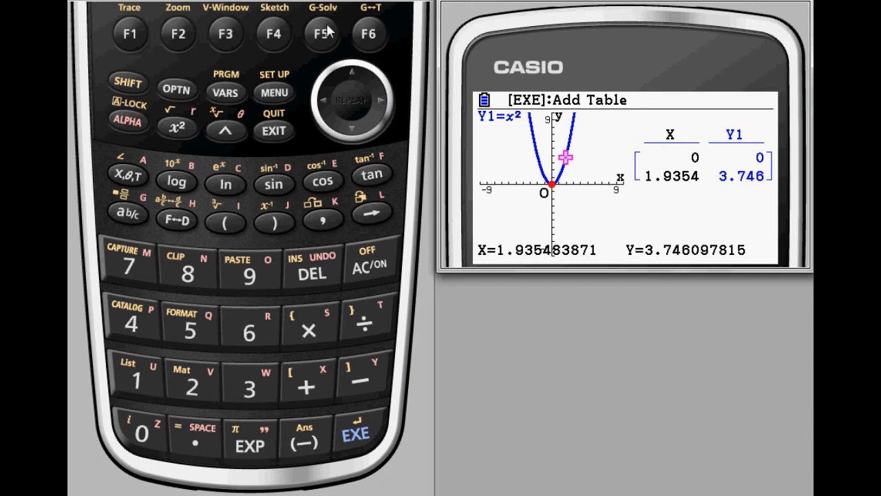
Bring up the second page of G-Solv options with Y-CAL for the x² graph
click(322, 33)
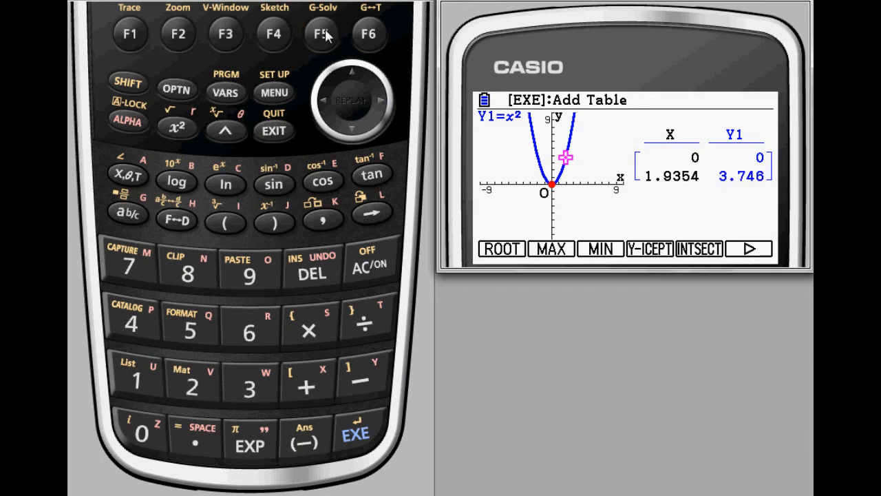
click(369, 33)
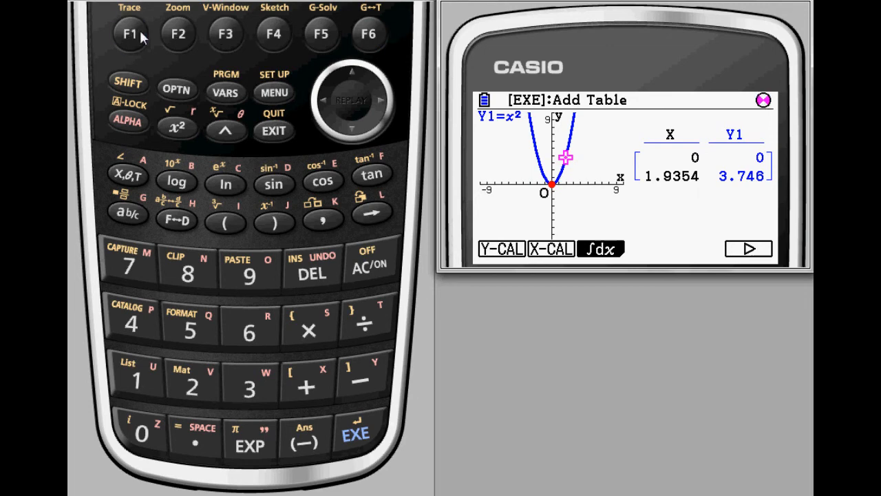
Use Y-CAL to compute y at x = 1 and x = 2, adding rows (1, 1) and (2, 4) to the table
click(136, 380)
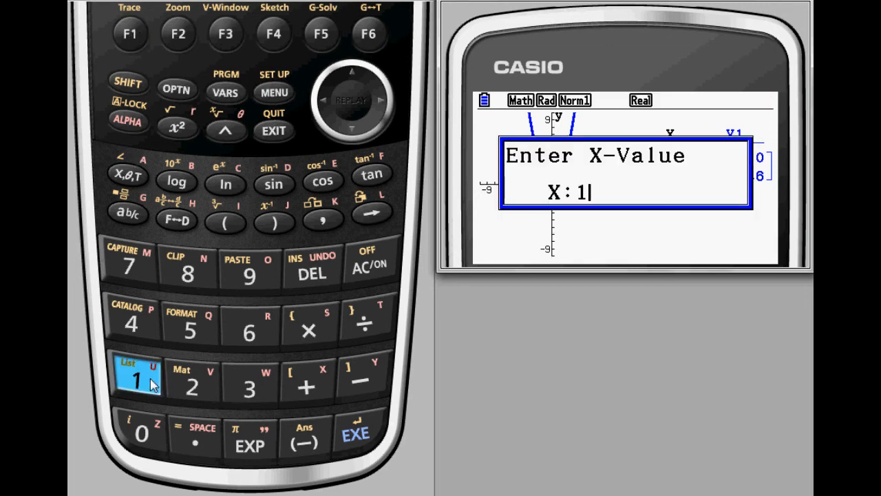
click(355, 433)
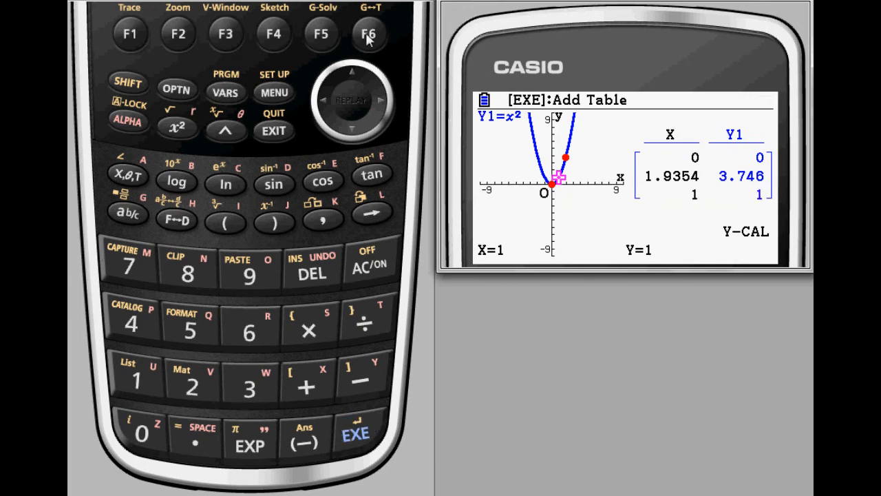
click(369, 33)
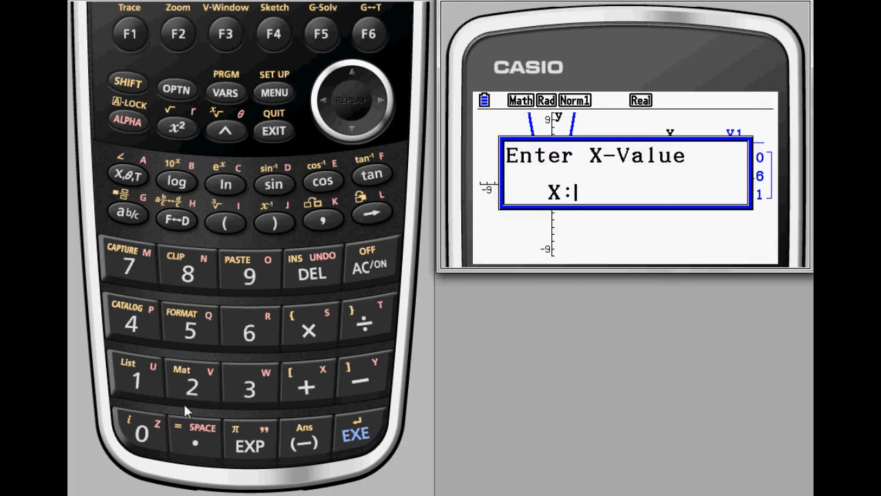
click(355, 433)
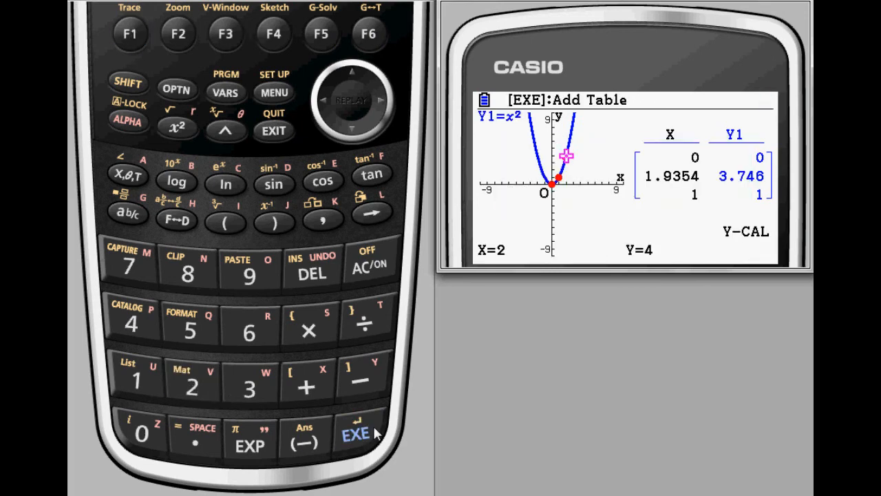
click(355, 434)
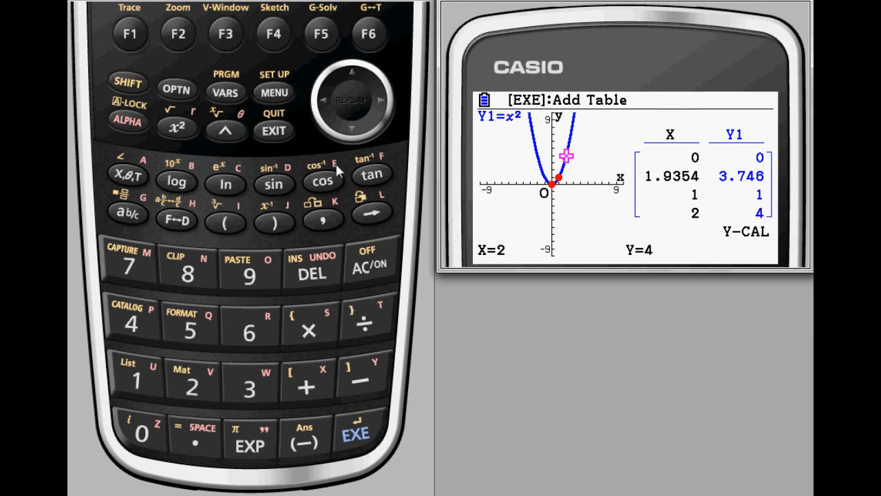
Use Y-CAL again for x = 3 and x = 4, adding rows (3, 9) and (4, 16) to the table
click(322, 33)
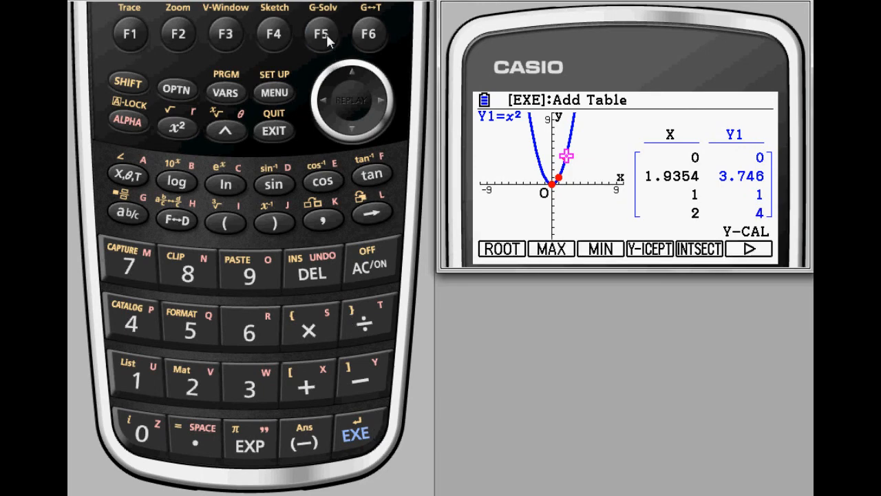
click(369, 33)
text(3)
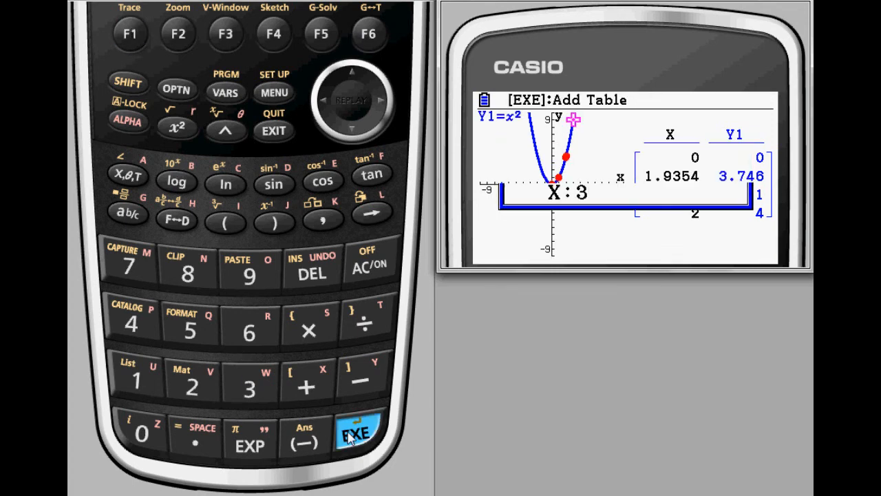
click(355, 432)
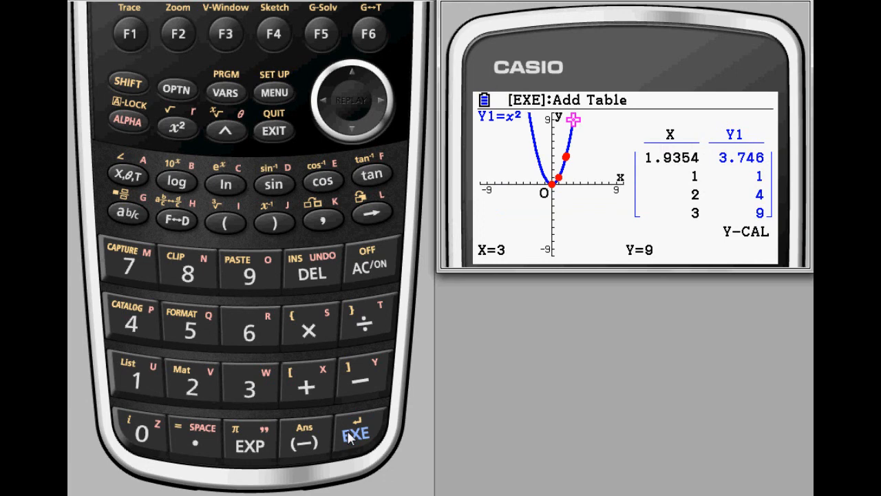
click(321, 33)
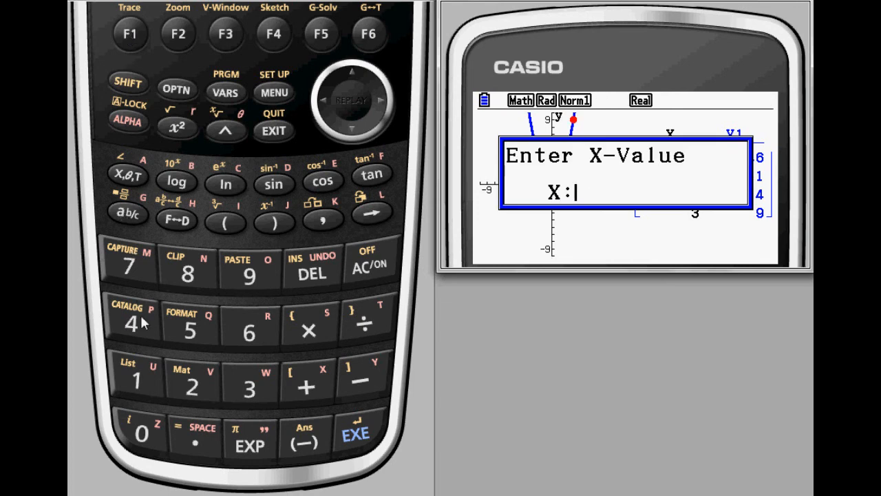
click(355, 434)
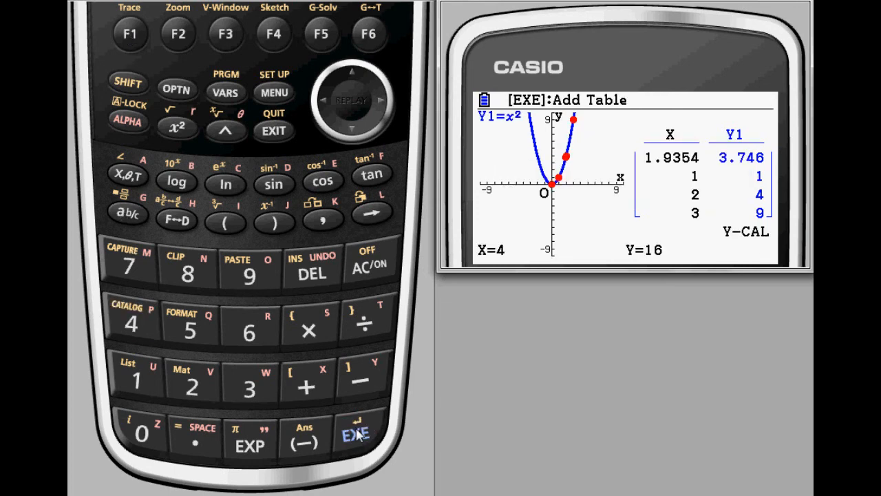
click(356, 433)
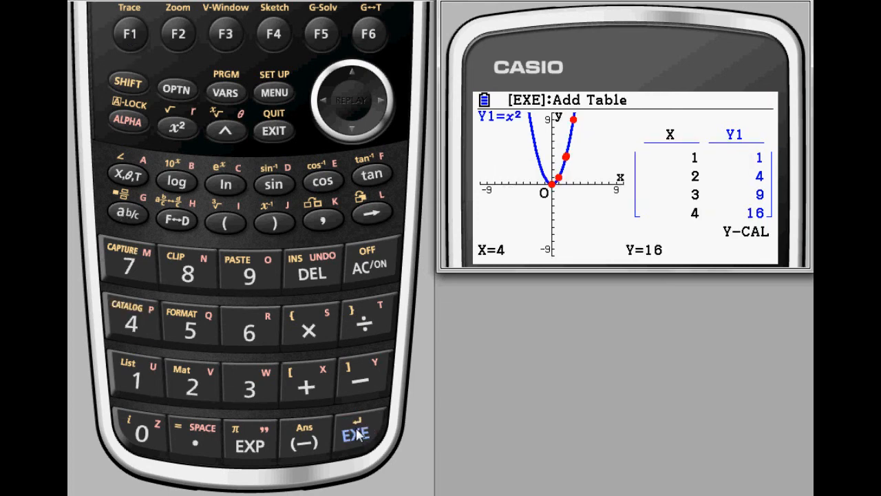